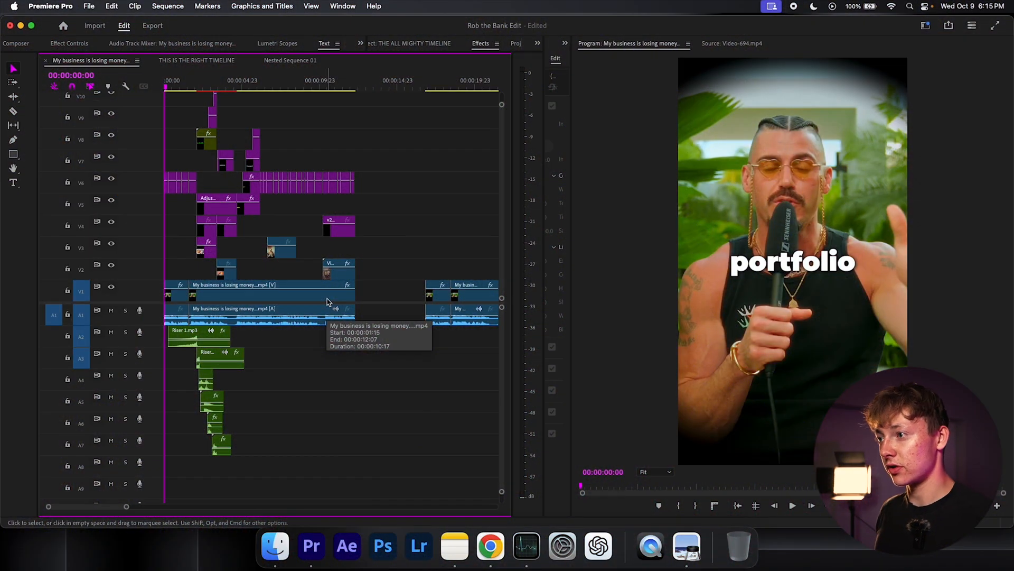
Select the talking-head clip so captions can be created from its transcript.
{"action": "left_click", "coordinate": [167, 88]}
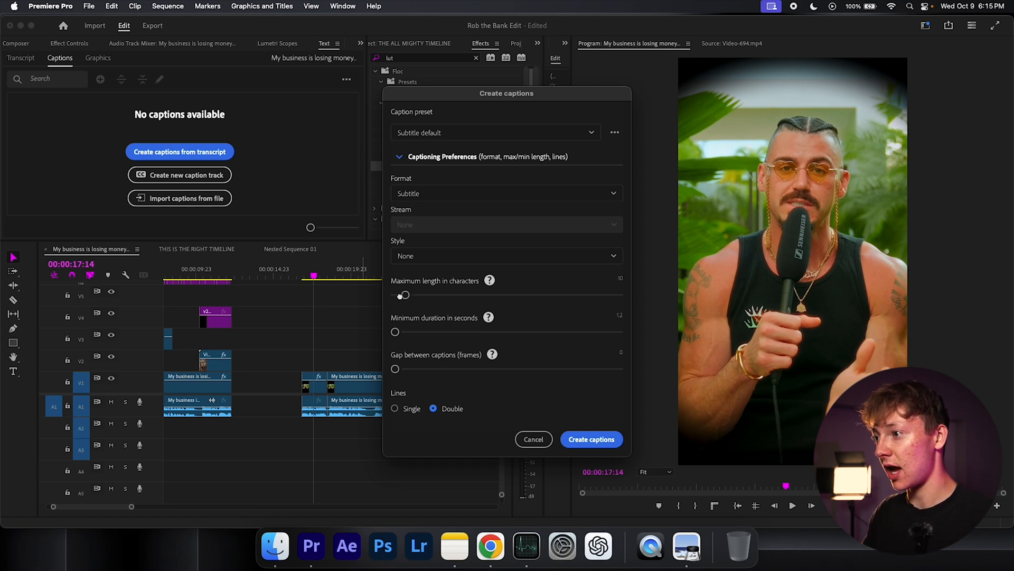
Limit captions to a single line and generate them from the transcript.
{"action": "left_click", "coordinate": [395, 408]}
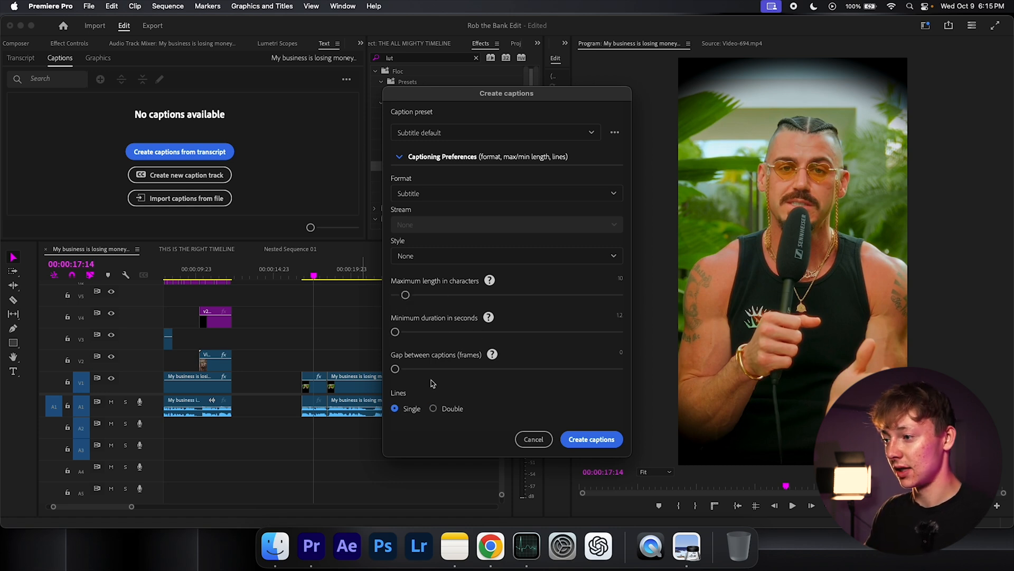
{"action": "left_click", "coordinate": [590, 438]}
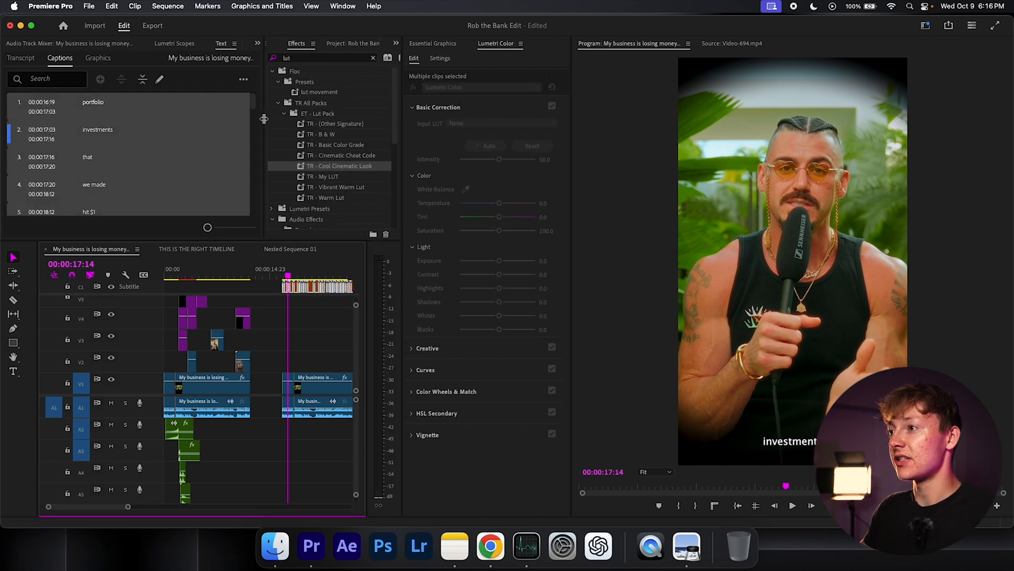
Open caption styling in Essential Graphics and preview the example's captions and $1,000,000 title.
{"action": "left_click", "coordinate": [432, 43]}
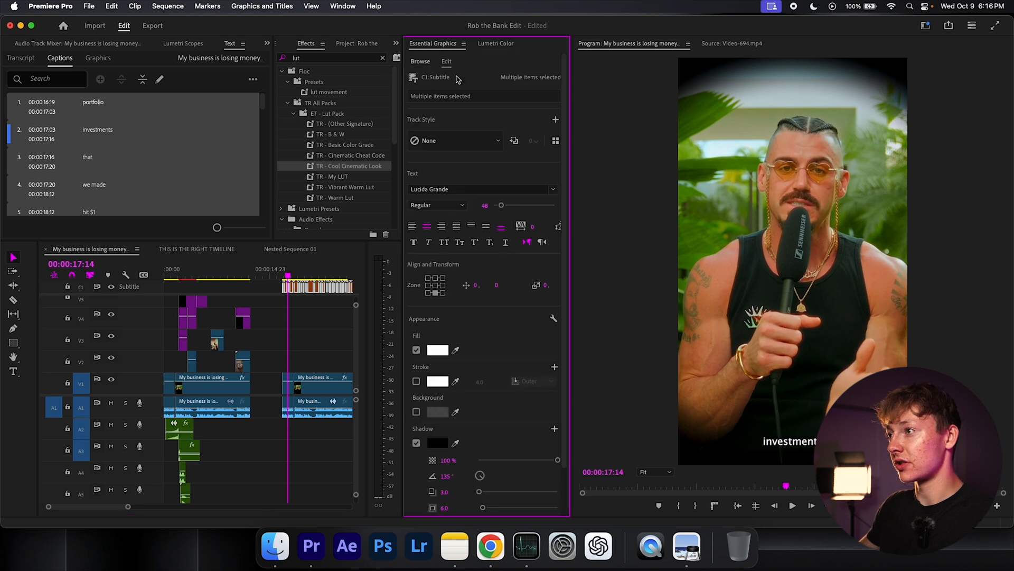
{"action": "mouse_move", "coordinate": [311, 27]}
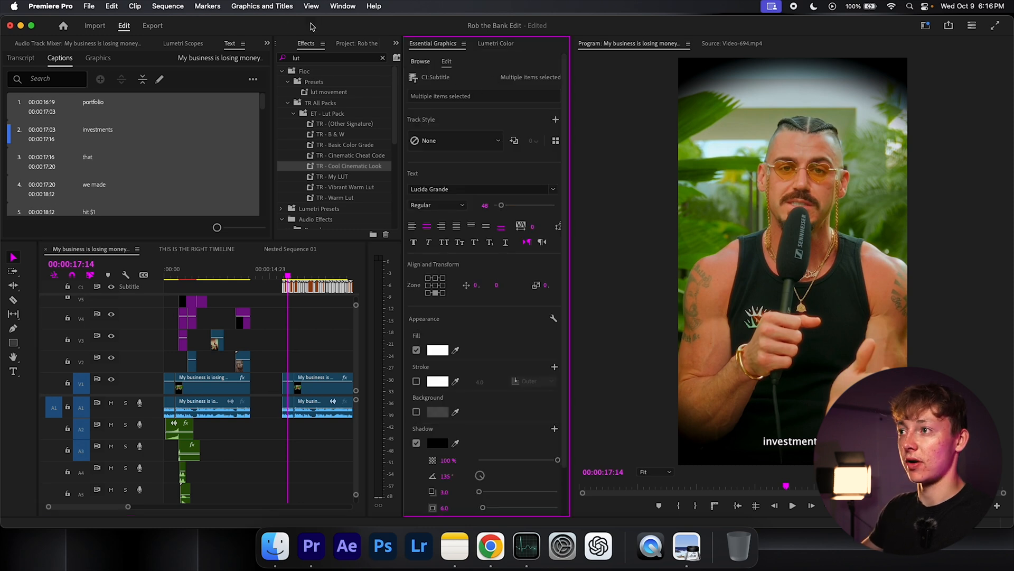
{"action": "left_click", "coordinate": [342, 6]}
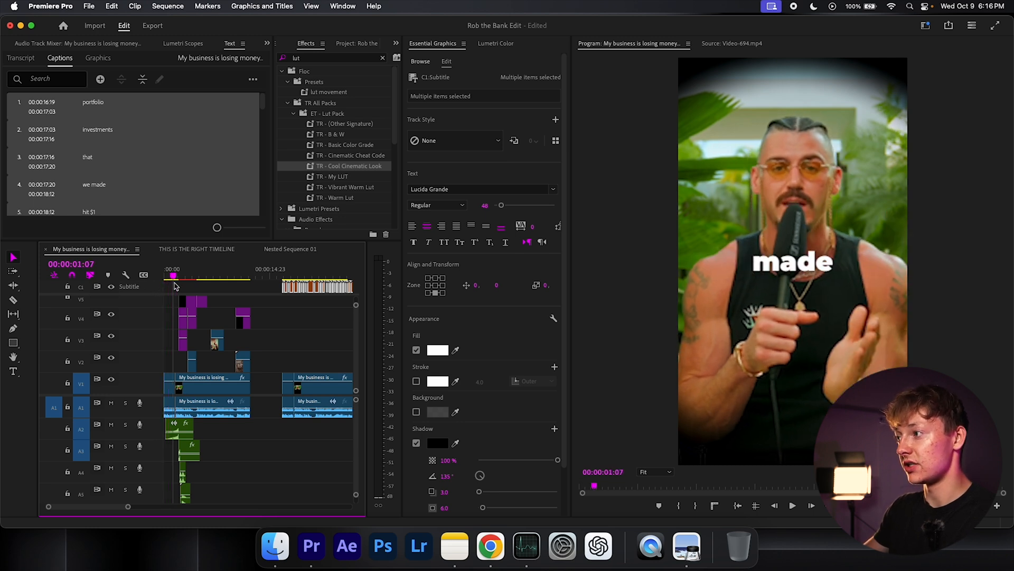
{"action": "left_click", "coordinate": [182, 281]}
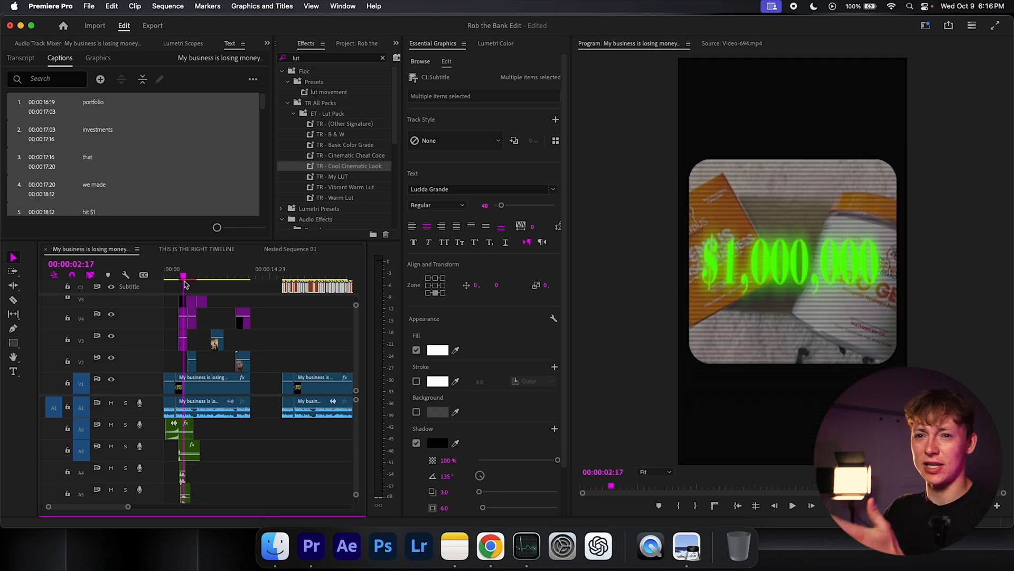
{"action": "left_click", "coordinate": [166, 279]}
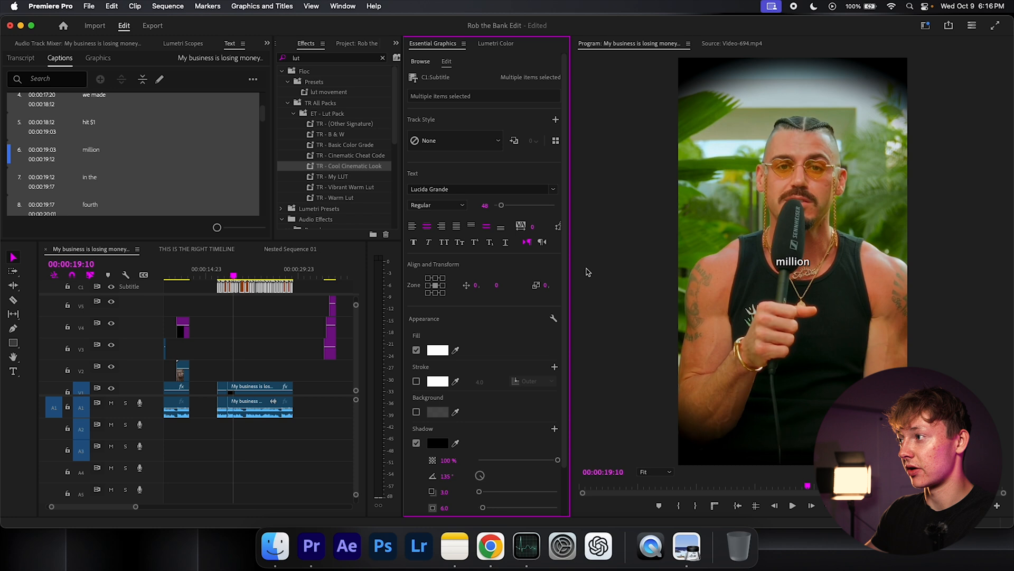
{"action": "mouse_move", "coordinate": [822, 209]}
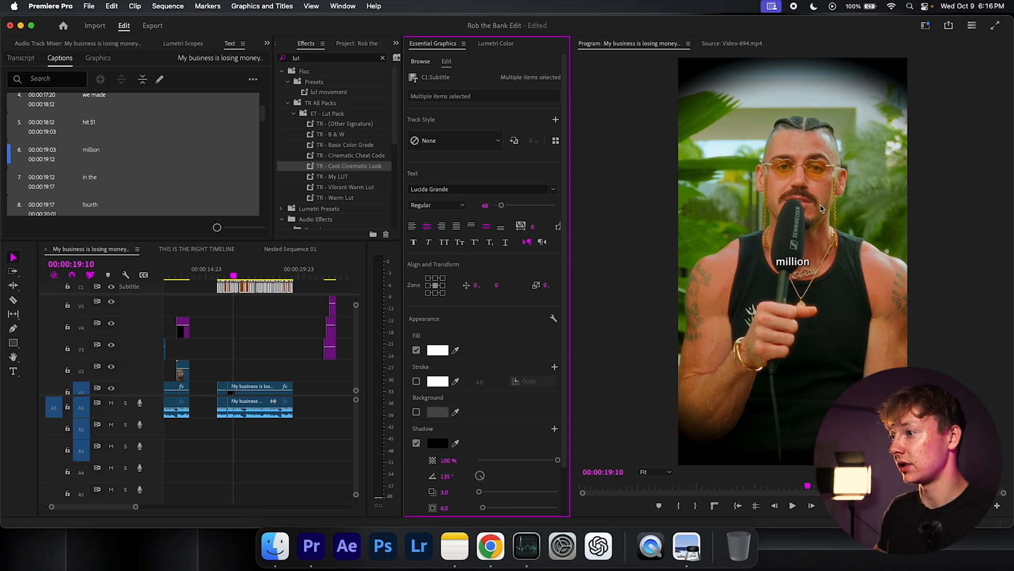
{"action": "mouse_move", "coordinate": [791, 163]}
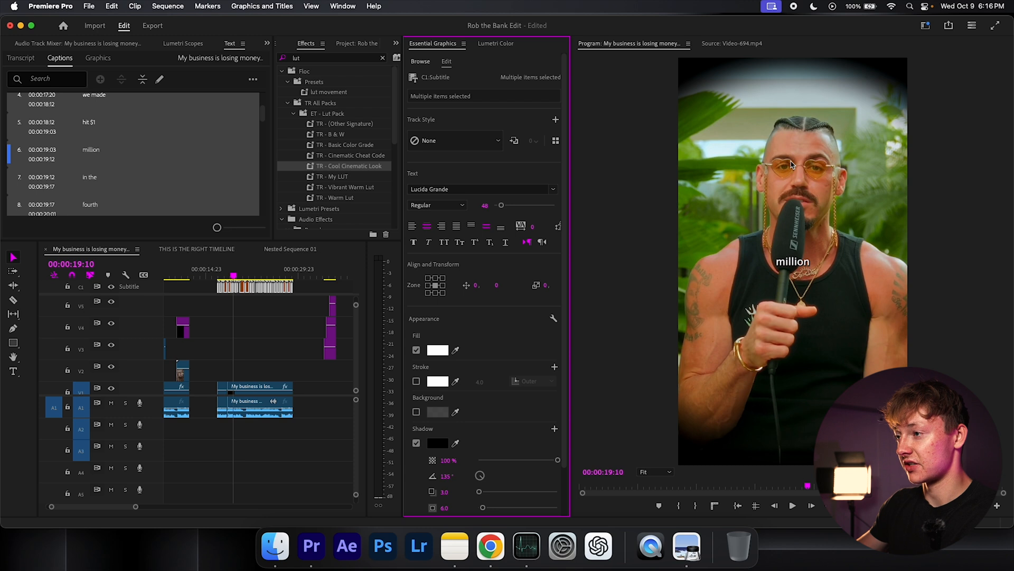
{"action": "mouse_move", "coordinate": [654, 177]}
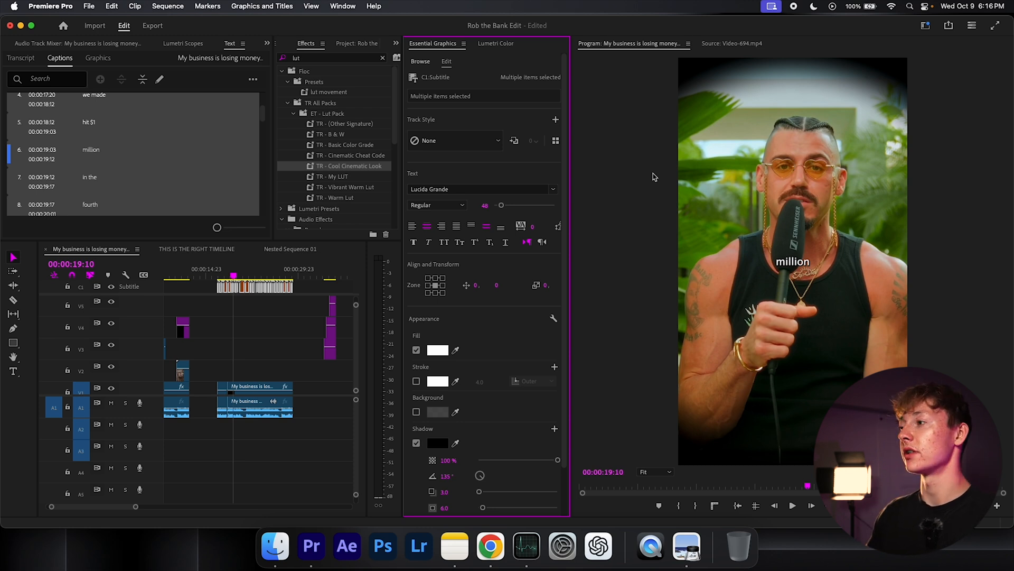
{"action": "mouse_move", "coordinate": [427, 267]}
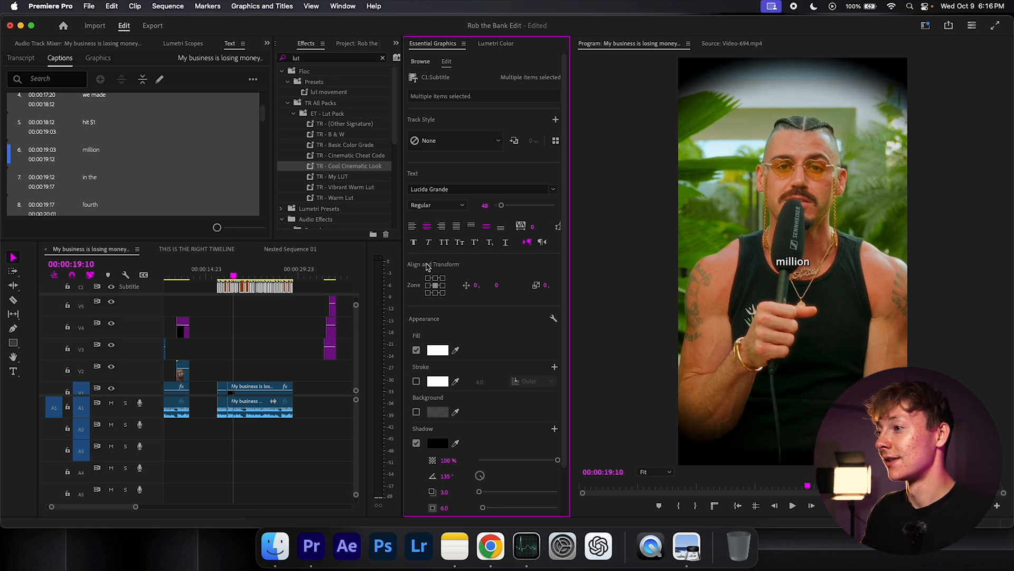
{"action": "mouse_move", "coordinate": [432, 302]}
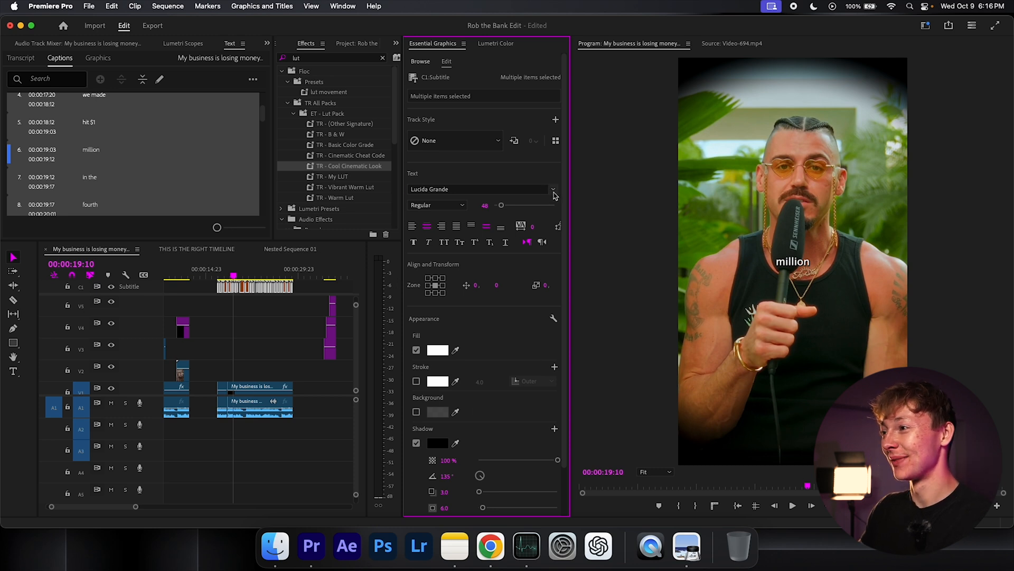
Set the captions to Montserrat Black at font size 145.
{"action": "left_click", "coordinate": [552, 190]}
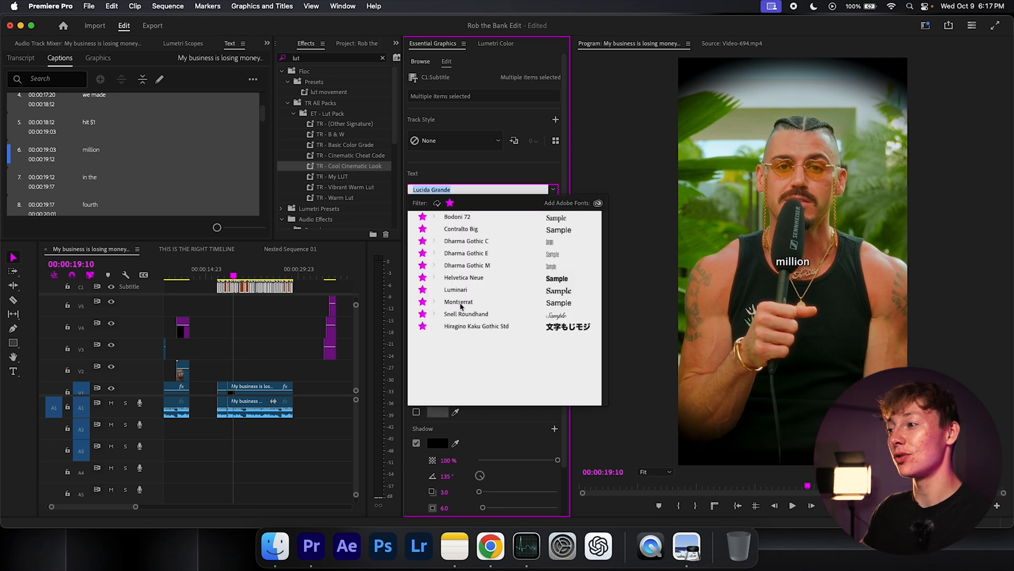
{"action": "left_click", "coordinate": [434, 302]}
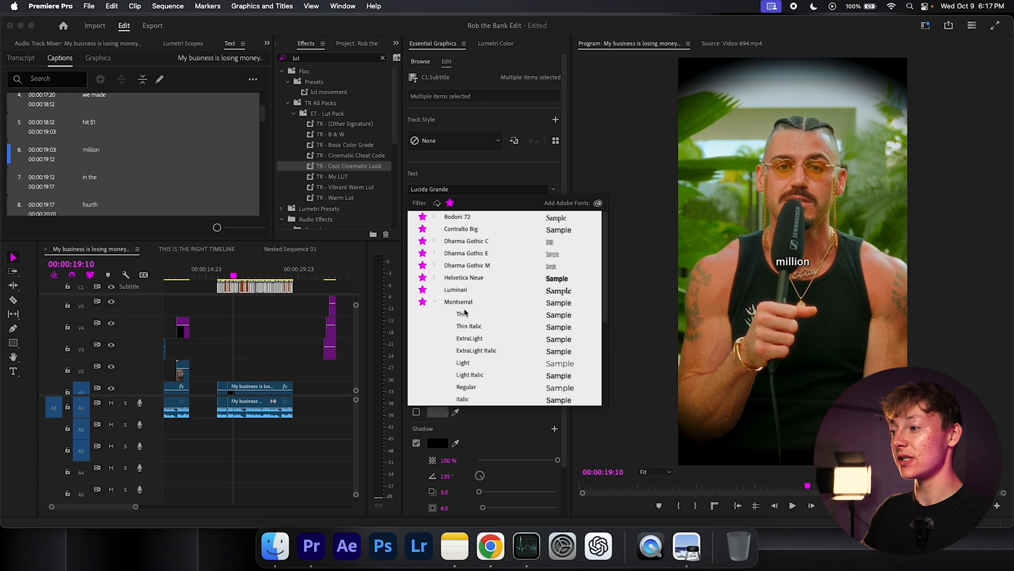
{"action": "scroll", "scroll_direction": "down", "scroll_amount": 3}
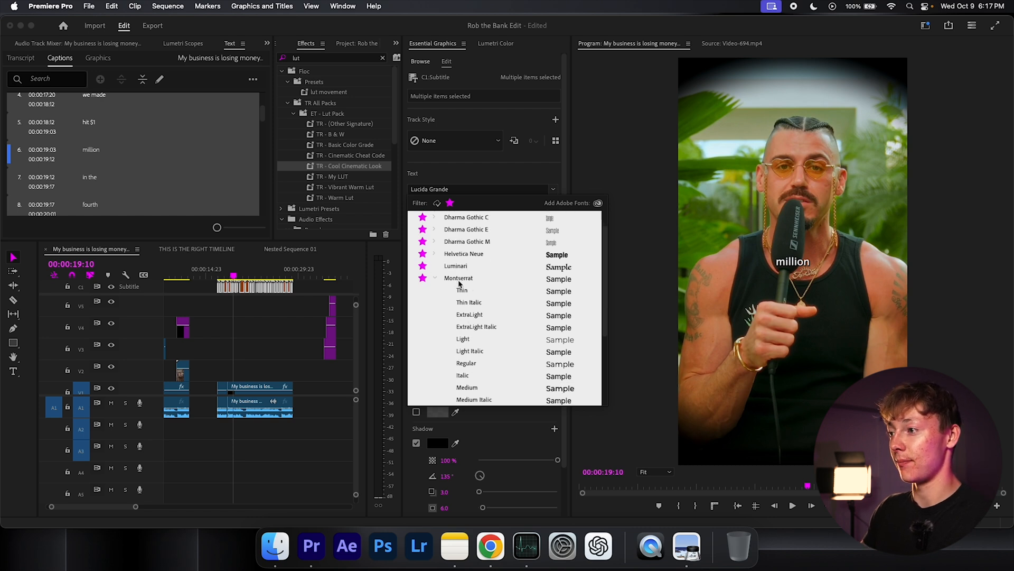
{"action": "scroll", "scroll_direction": "down", "scroll_amount": 3}
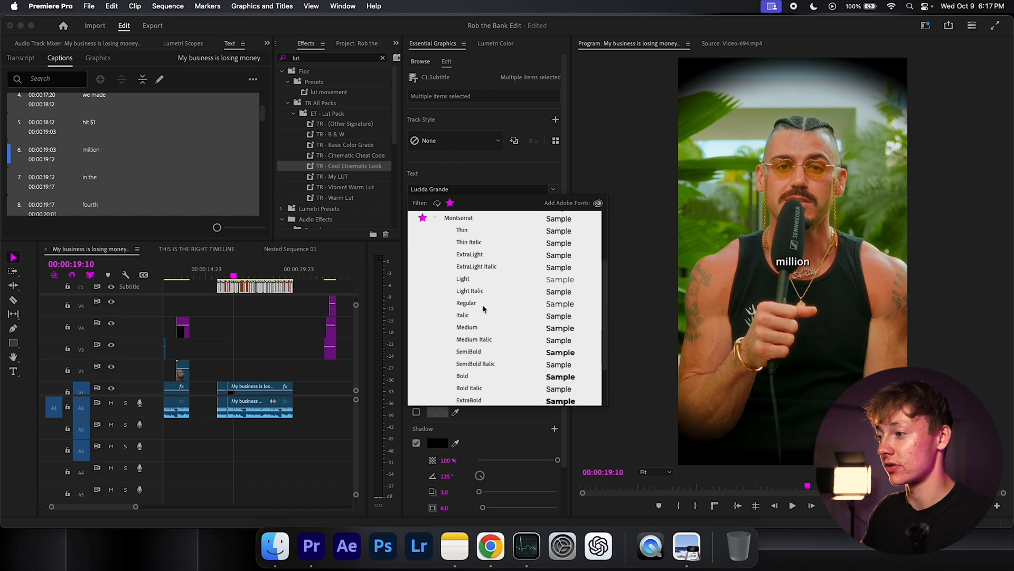
{"action": "left_click", "coordinate": [459, 217]}
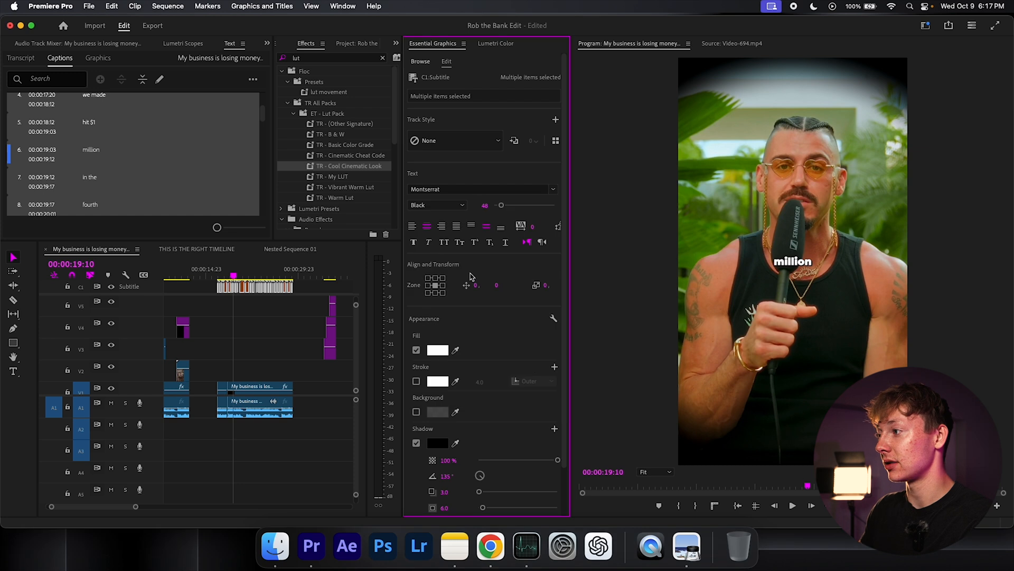
{"action": "scroll", "scroll_direction": "down", "scroll_amount": 3}
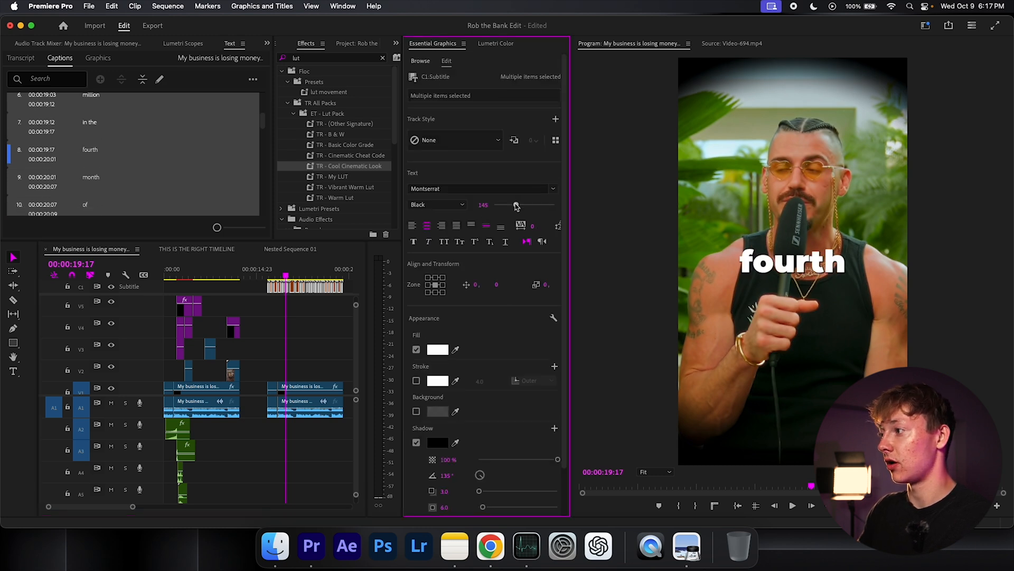
{"action": "scroll", "scroll_direction": "down", "scroll_amount": 3}
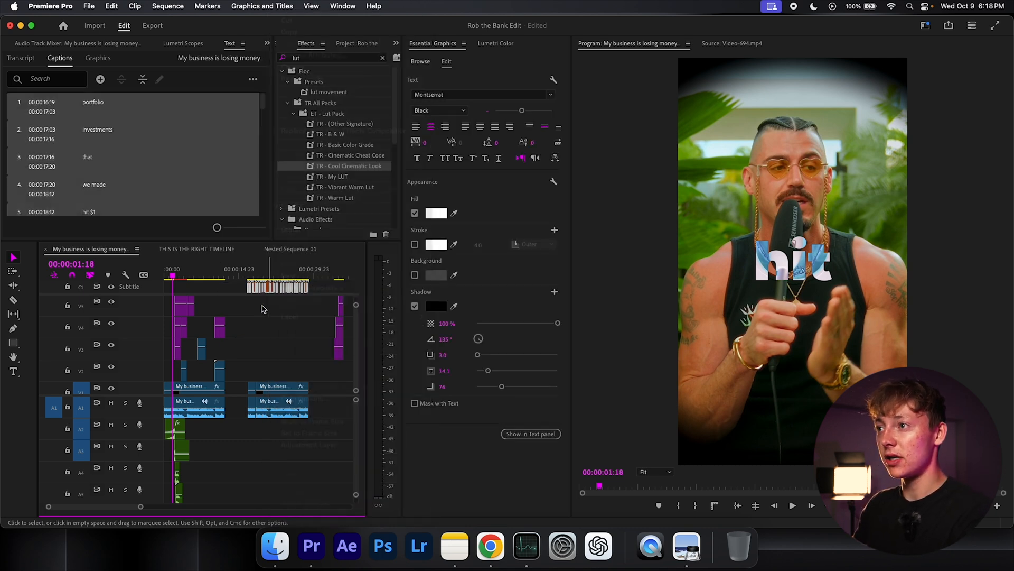
Upgrade the captions to graphic text clips from the Graphics and Titles menu.
{"action": "left_click", "coordinate": [262, 6]}
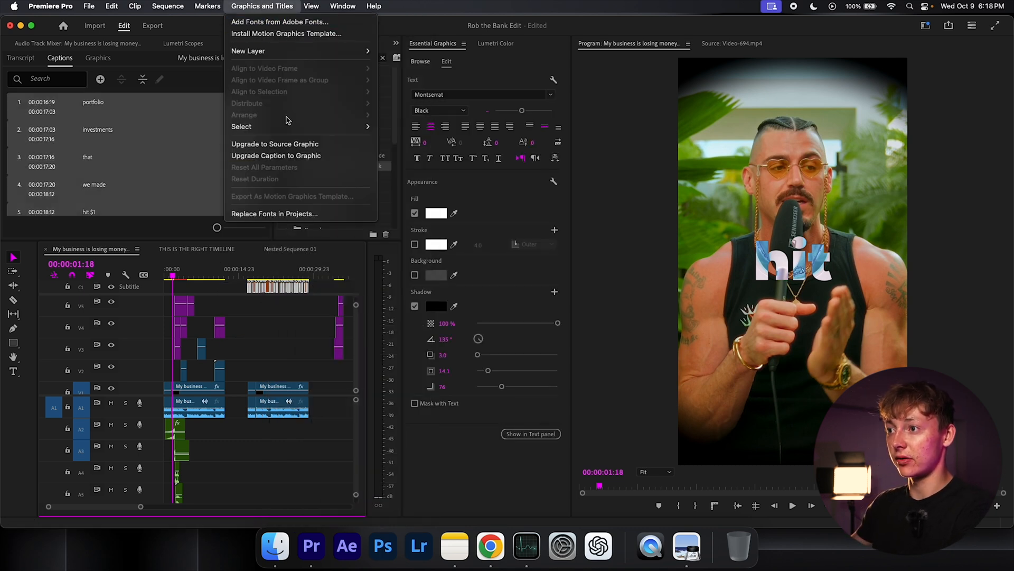
{"action": "mouse_move", "coordinate": [289, 160]}
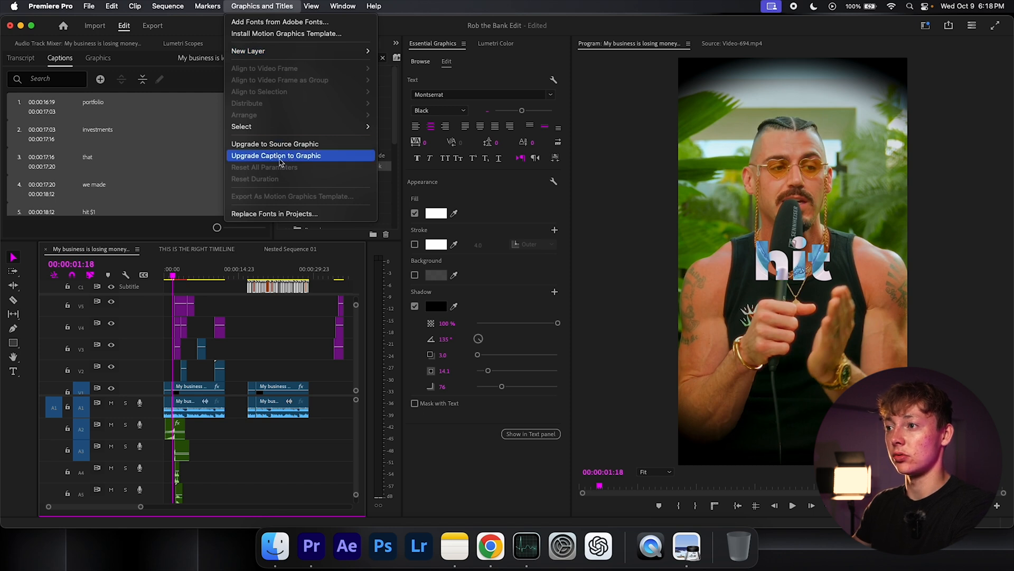
{"action": "left_click", "coordinate": [276, 155]}
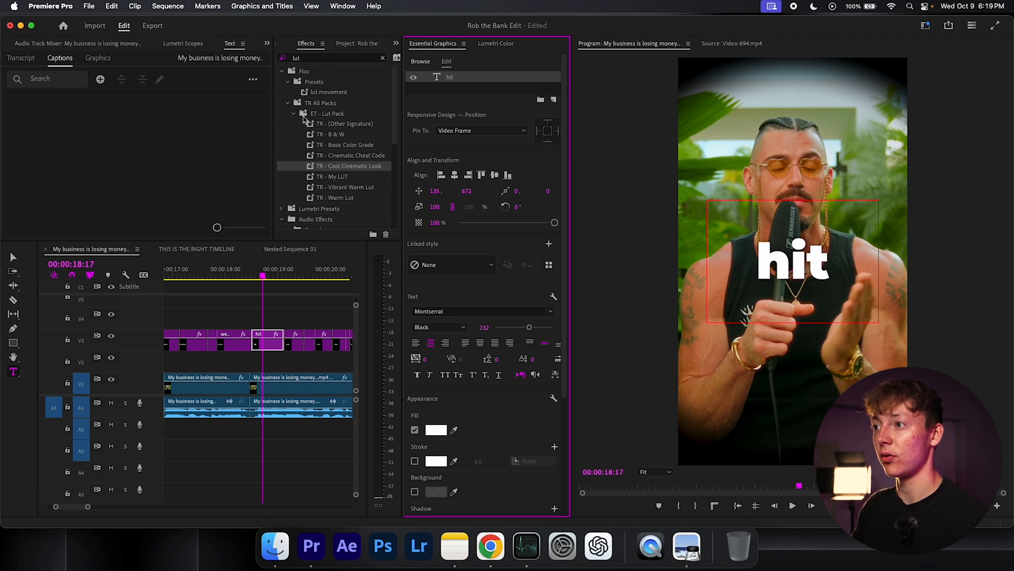
Expand the Viral Text Animations presets in Effects and select the caption clips.
{"action": "left_click", "coordinate": [293, 113]}
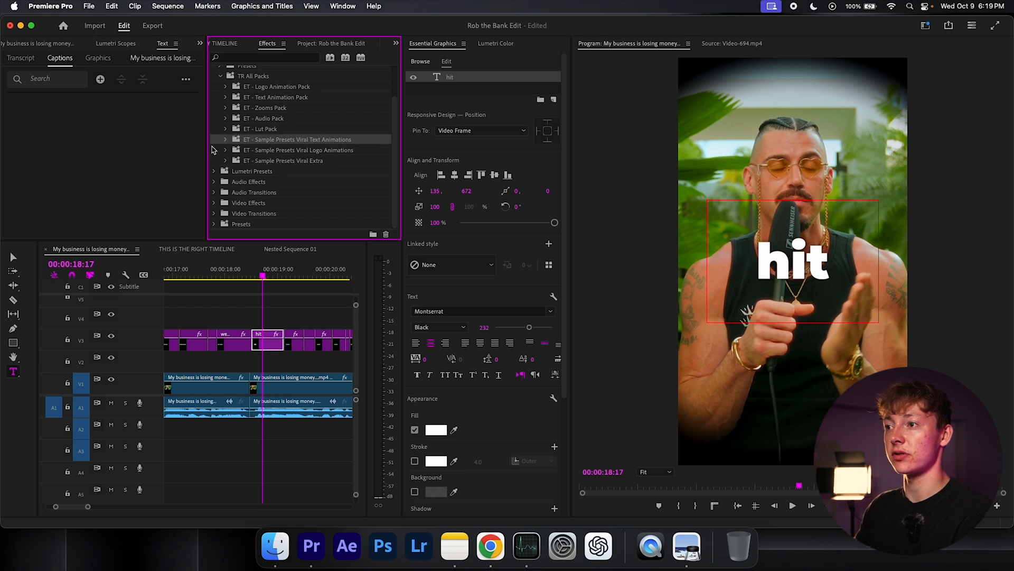
{"action": "left_click", "coordinate": [226, 139]}
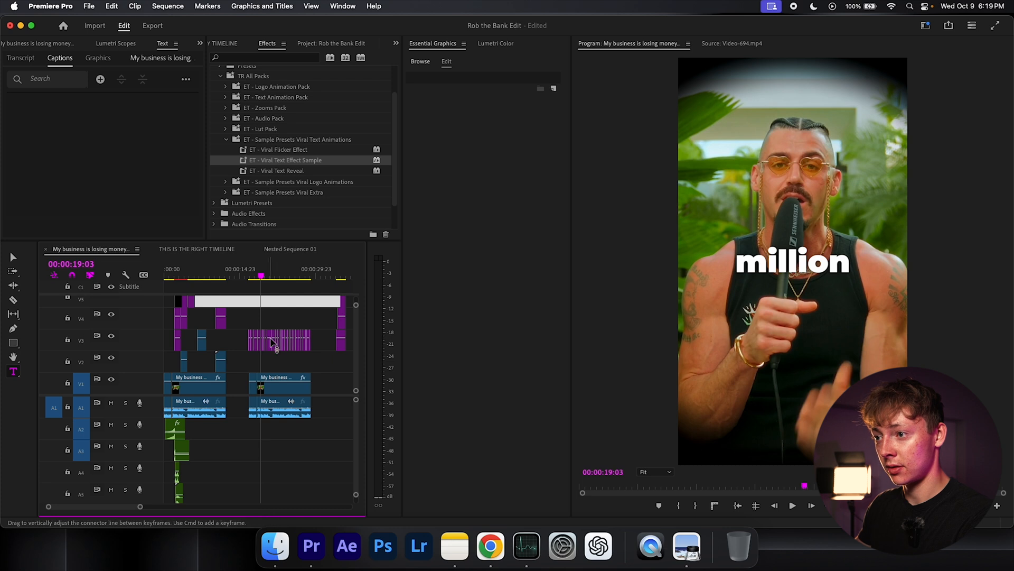
{"action": "left_click", "coordinate": [165, 277]}
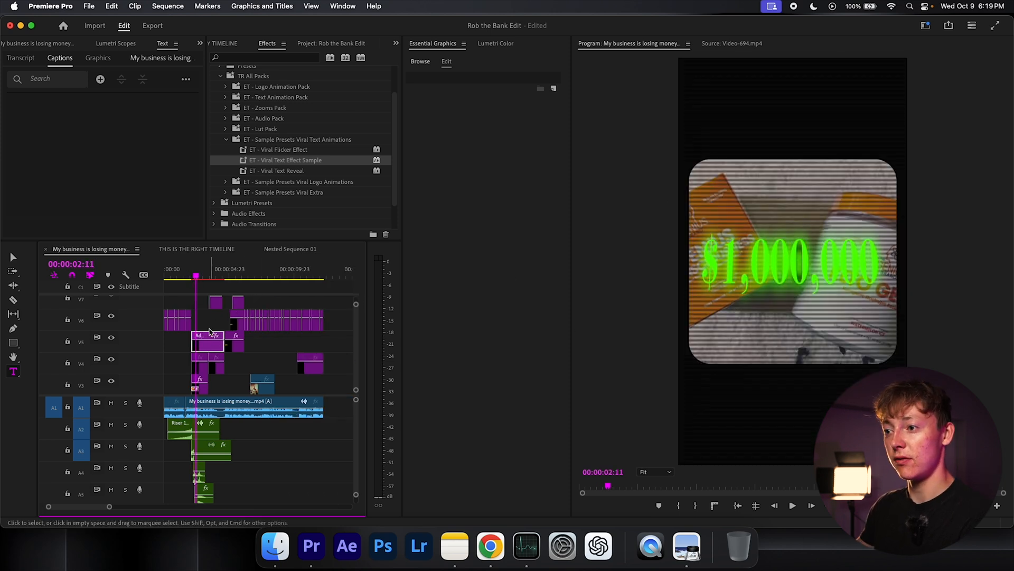
Select the $1,000,000 title and 400 caption clips, then set the overlay blend mode to Screen.
{"action": "left_click", "coordinate": [267, 276]}
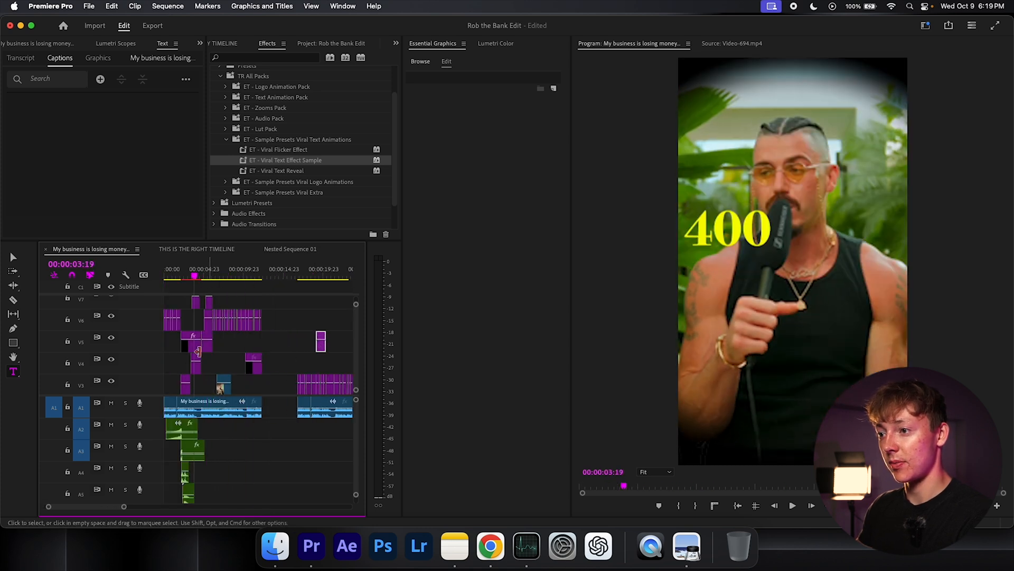
{"action": "left_click", "coordinate": [256, 276]}
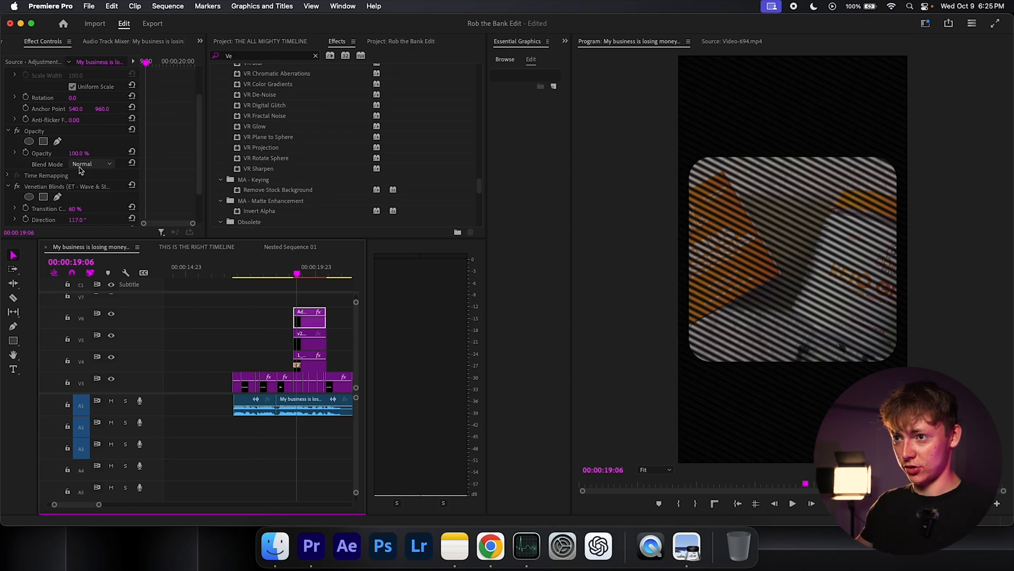
{"action": "left_click", "coordinate": [90, 164]}
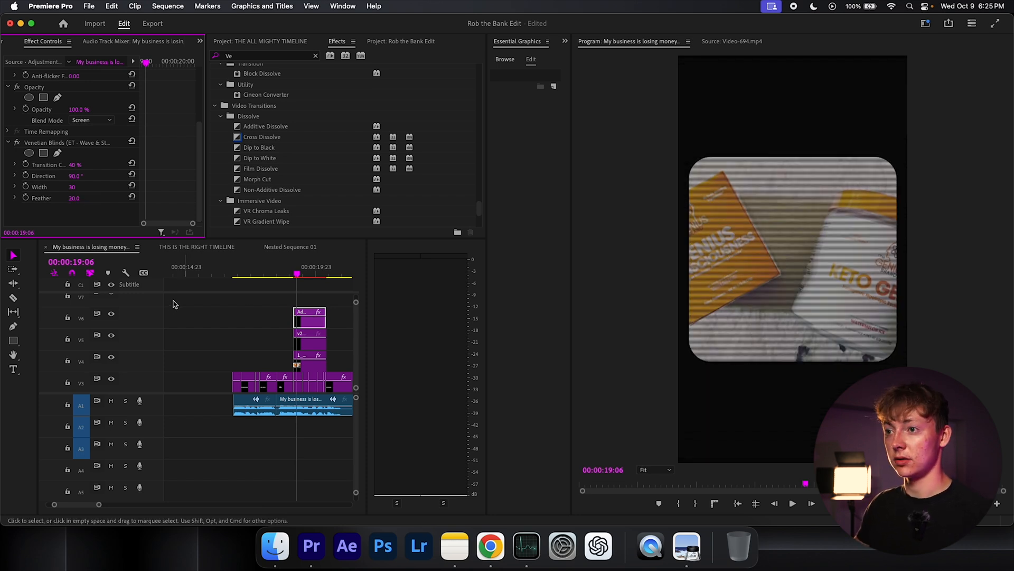
{"action": "mouse_move", "coordinate": [225, 296]}
{"action": "type", "text": "$1,000,000"}
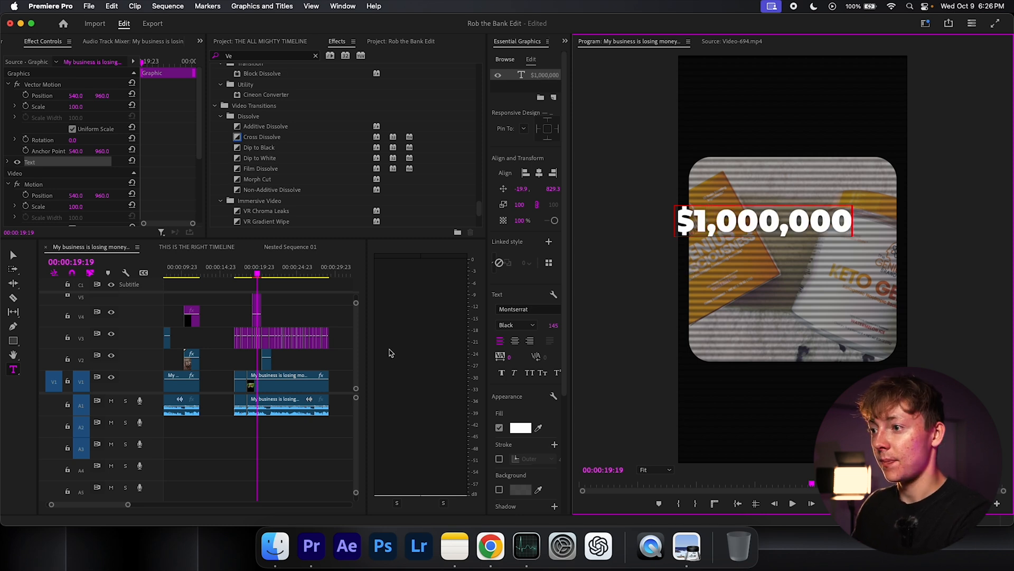
Set the $1,000,000 title to Bodoni 72 Bold with a green fill.
{"action": "left_click", "coordinate": [256, 330]}
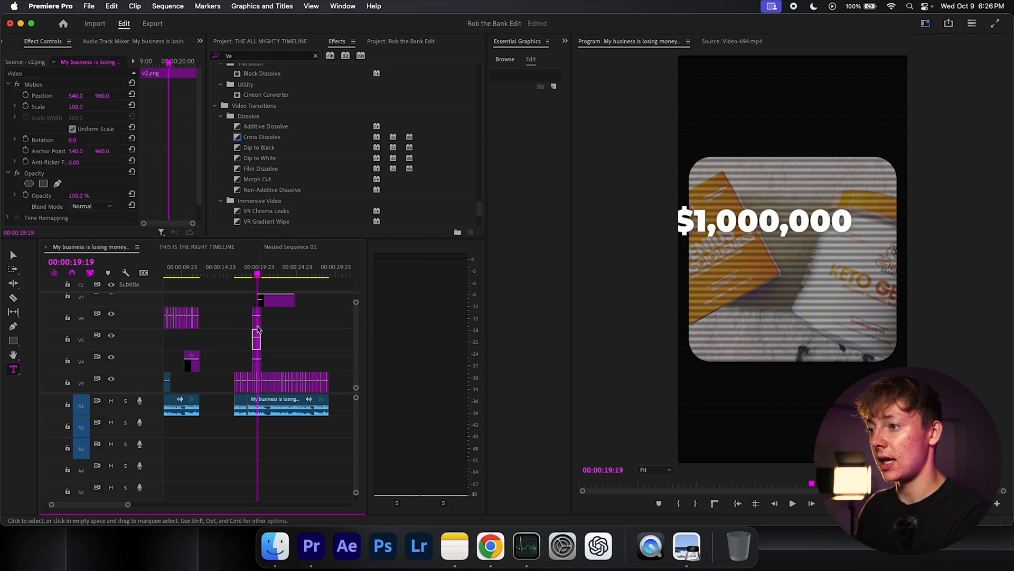
{"action": "left_click", "coordinate": [260, 40]}
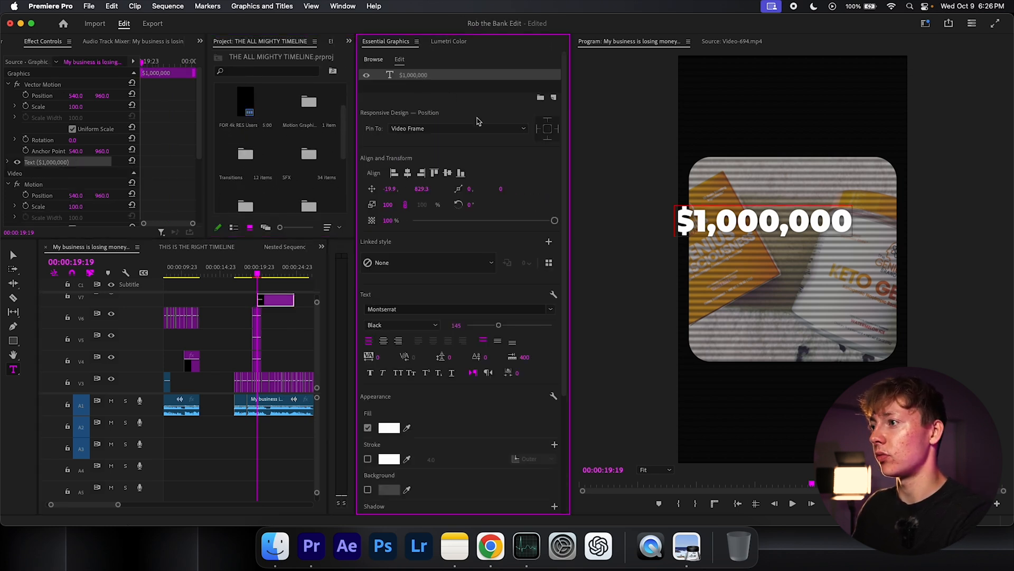
{"action": "left_click", "coordinate": [453, 309]}
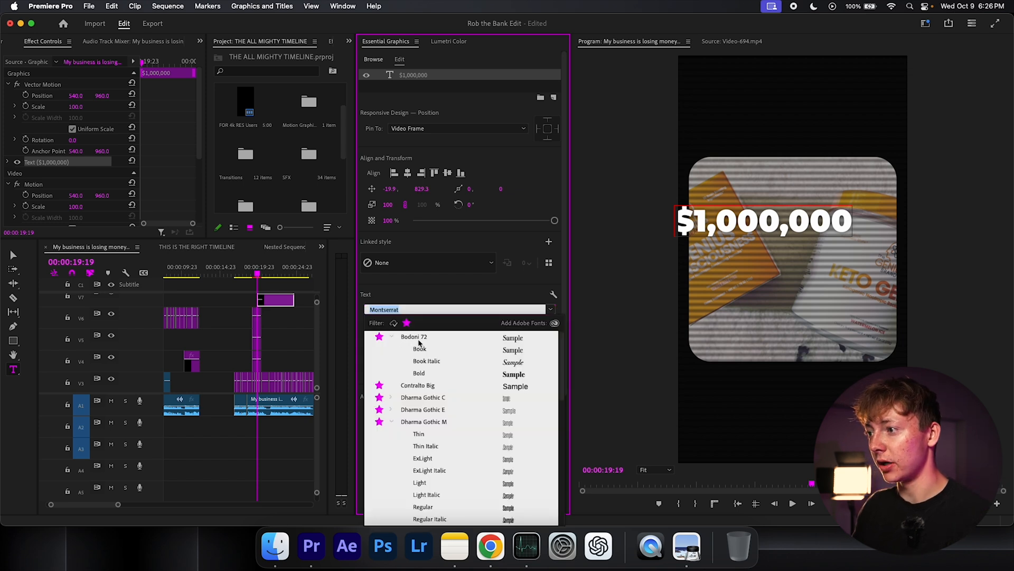
{"action": "left_click", "coordinate": [413, 337]}
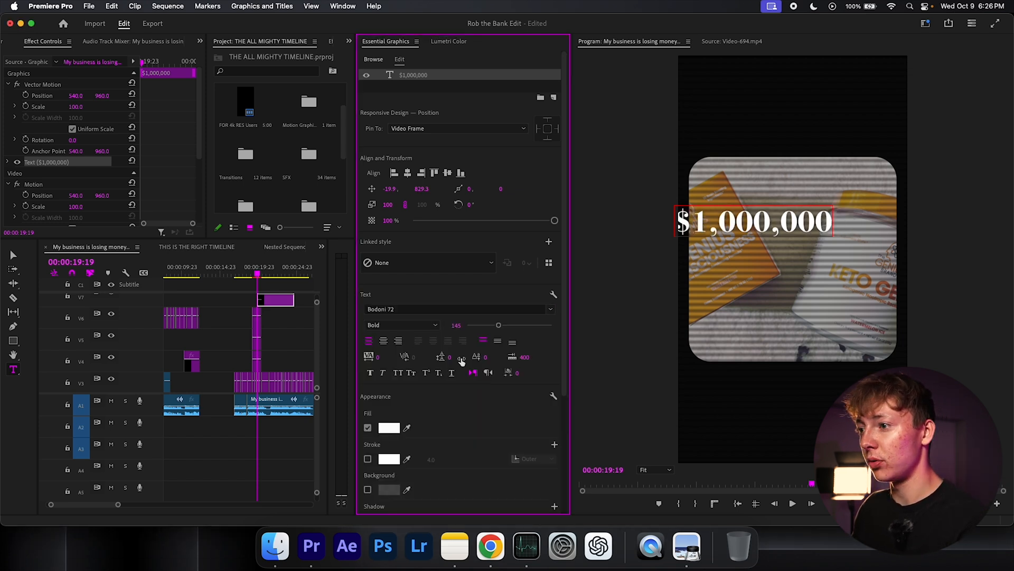
{"action": "left_click", "coordinate": [388, 428]}
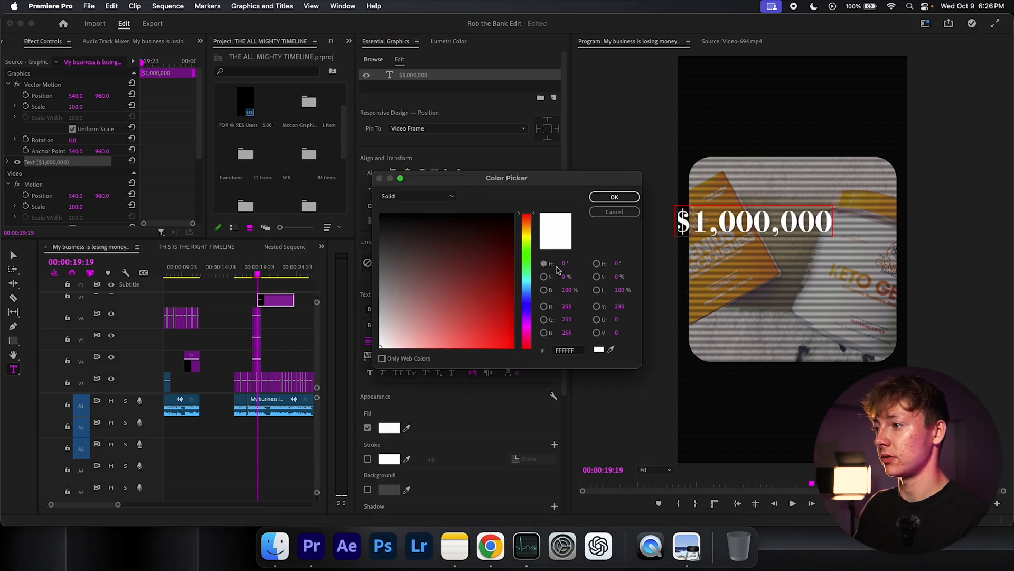
{"action": "left_click", "coordinate": [614, 196]}
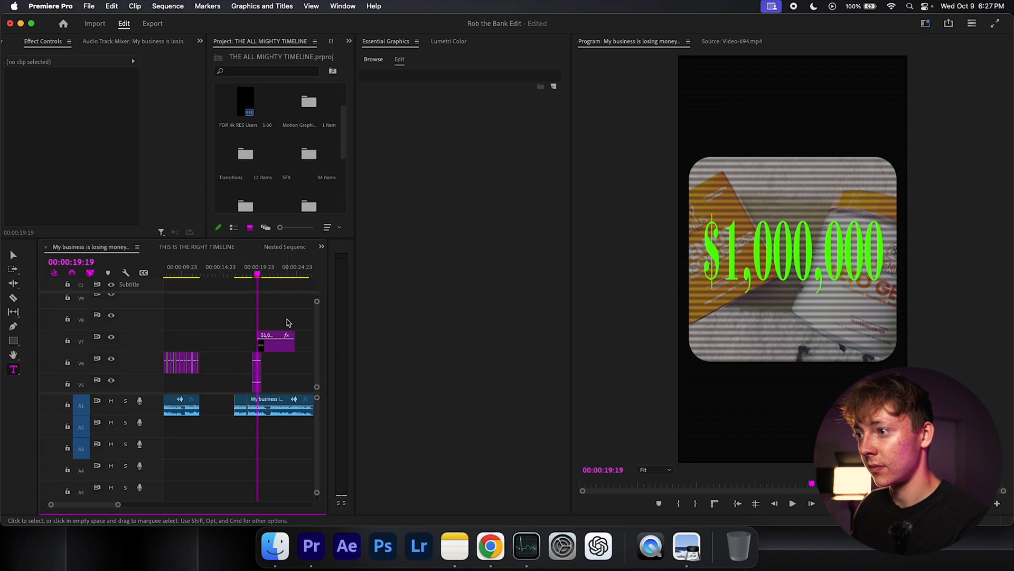
Blur duplicate copies of the title with Gaussian Blur and nest all title clips together.
{"action": "left_click", "coordinate": [386, 40]}
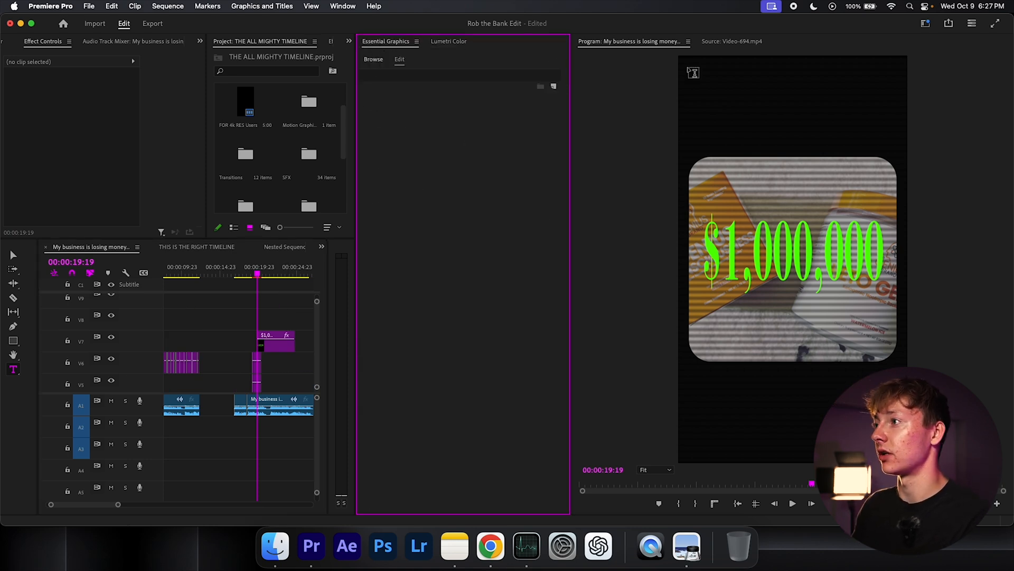
{"action": "left_click", "coordinate": [417, 41]}
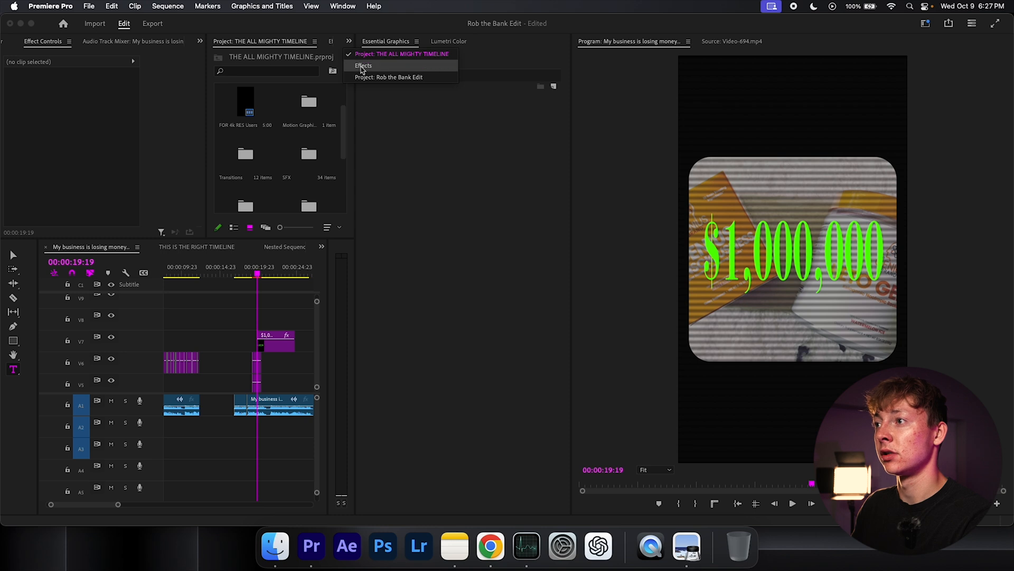
{"action": "left_click", "coordinate": [363, 66]}
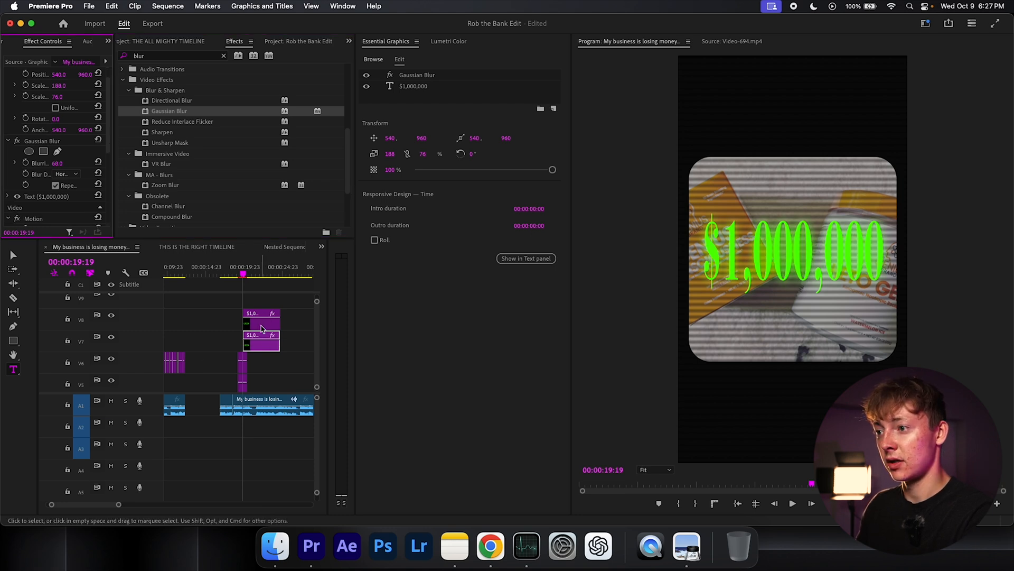
{"action": "left_click", "coordinate": [261, 316]}
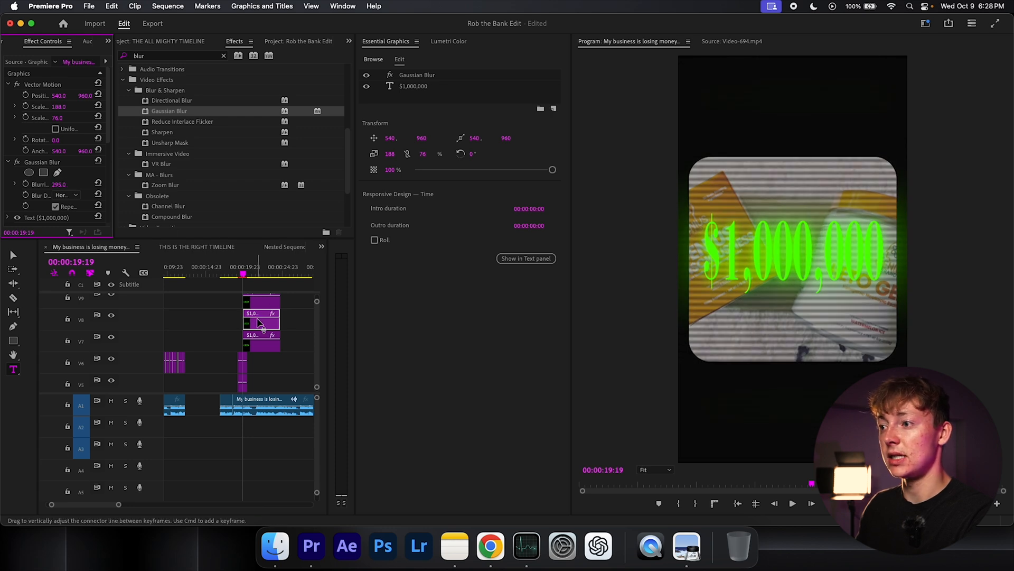
{"action": "left_click", "coordinate": [299, 332]}
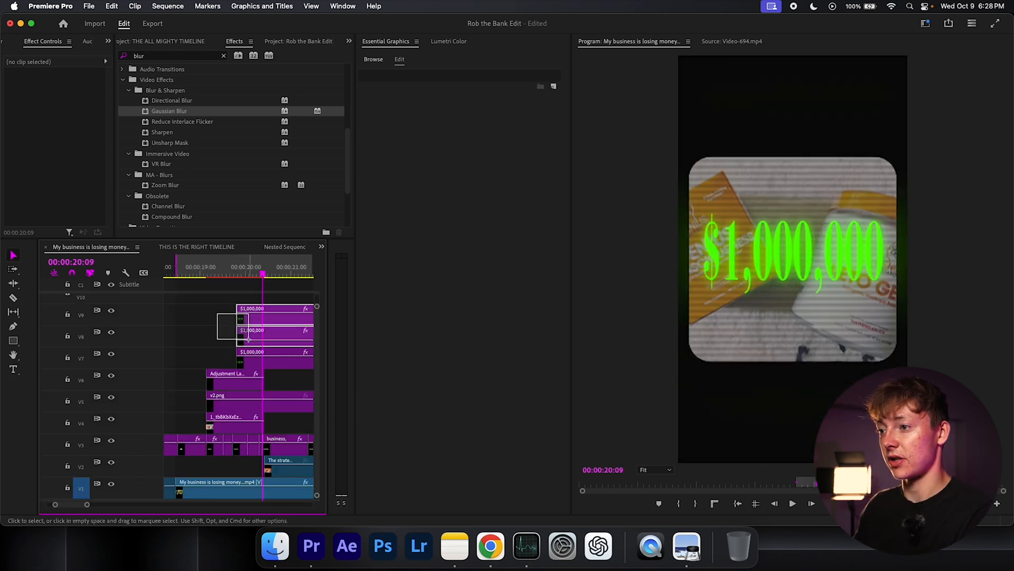
{"action": "right_click", "coordinate": [253, 329]}
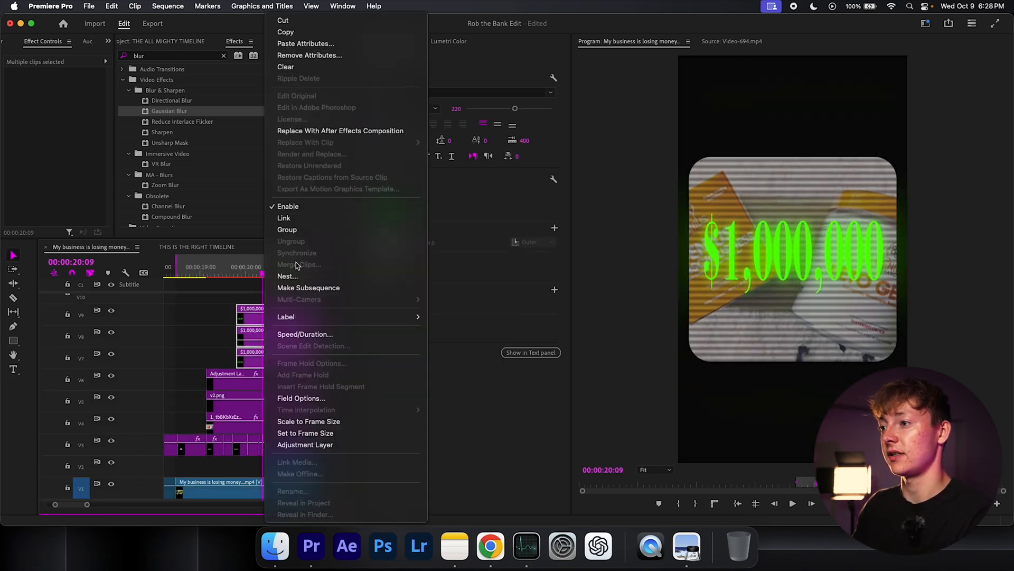
{"action": "left_click", "coordinate": [288, 275]}
{"action": "type", "text": "3d"}
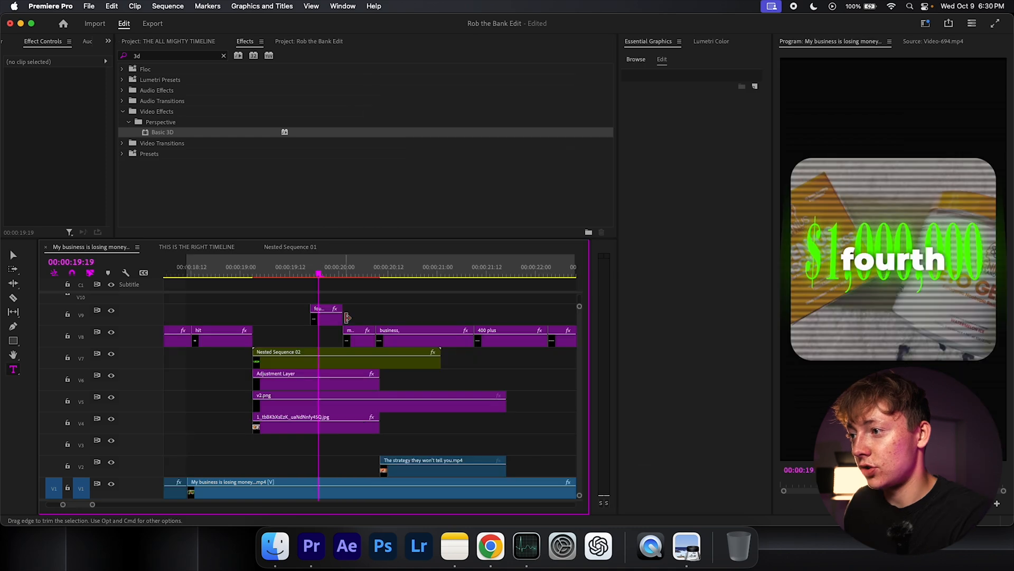
Extend the 'fourth' clip and set 'fourth' and 'month' to Bodoni 72 Bold, size 90.
{"action": "left_click", "coordinate": [358, 337]}
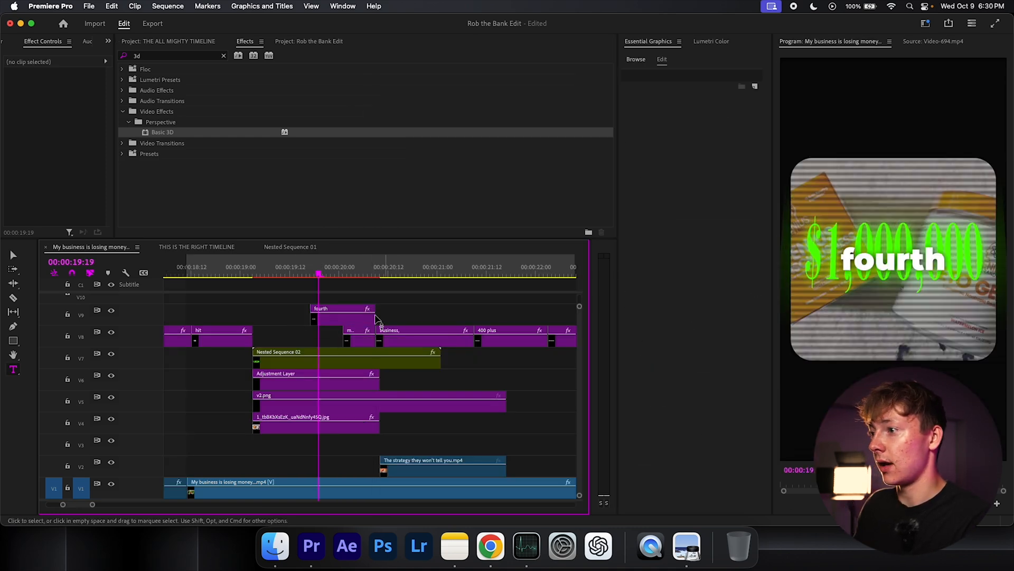
{"action": "left_click", "coordinate": [342, 308]}
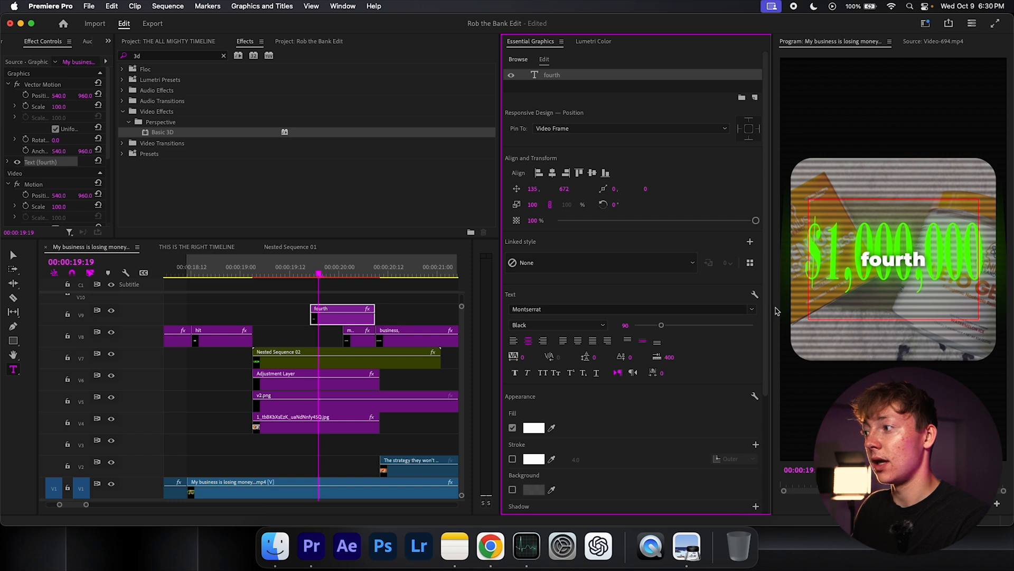
{"action": "left_click", "coordinate": [633, 308]}
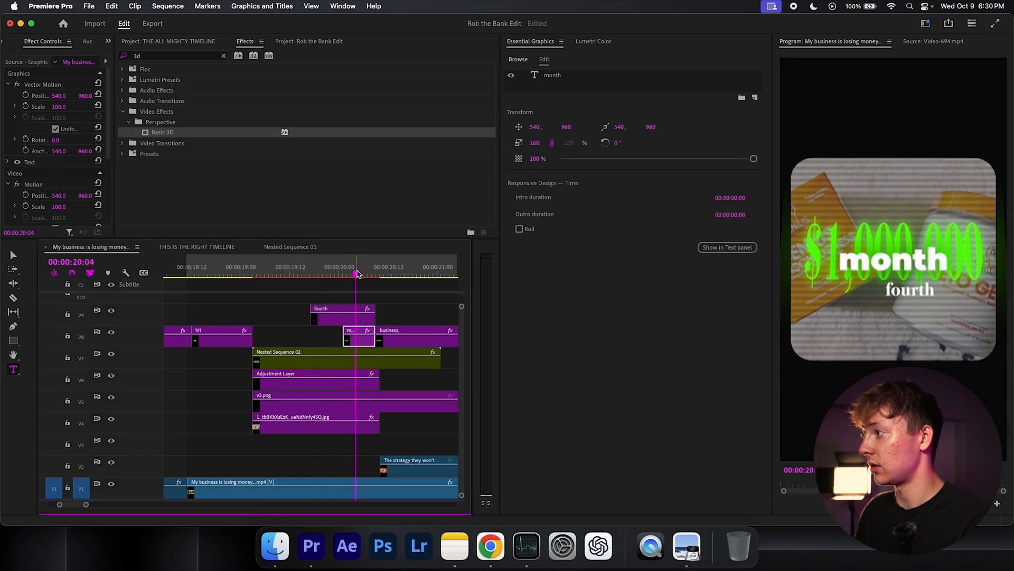
{"action": "left_click", "coordinate": [553, 74]}
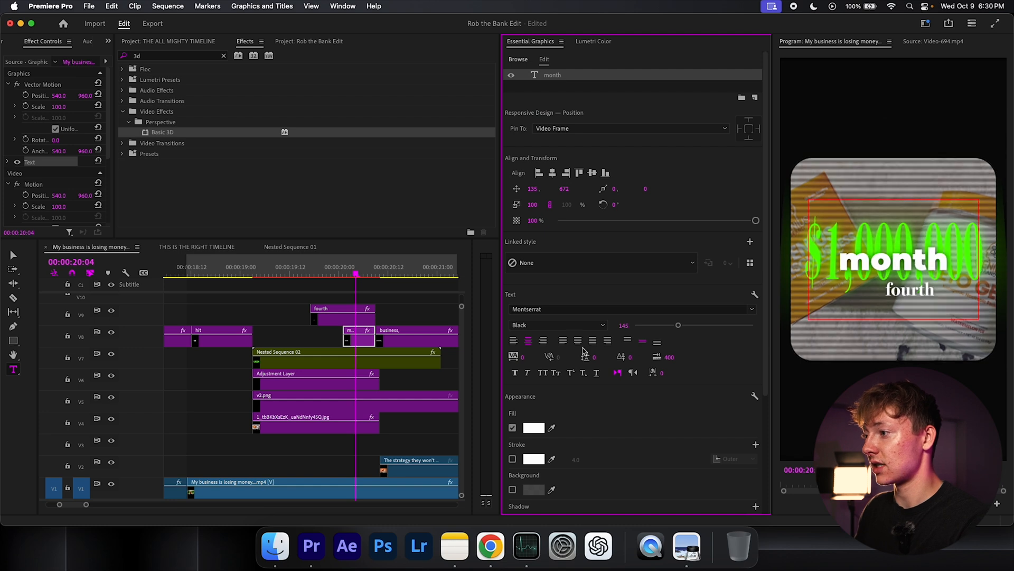
{"action": "left_click", "coordinate": [631, 309]}
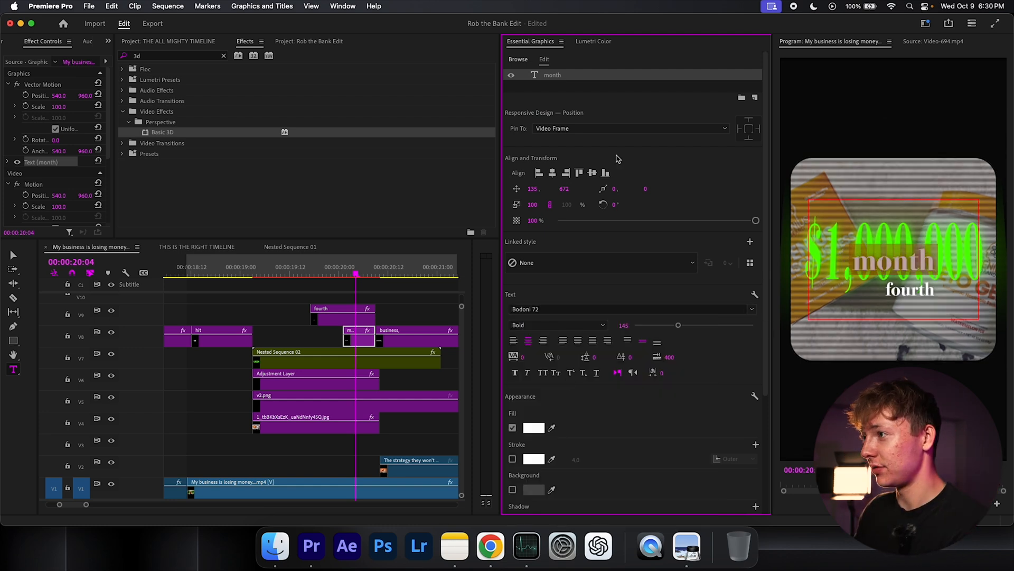
{"action": "triple_click", "coordinate": [623, 324]}
{"action": "type", "text": "90"}
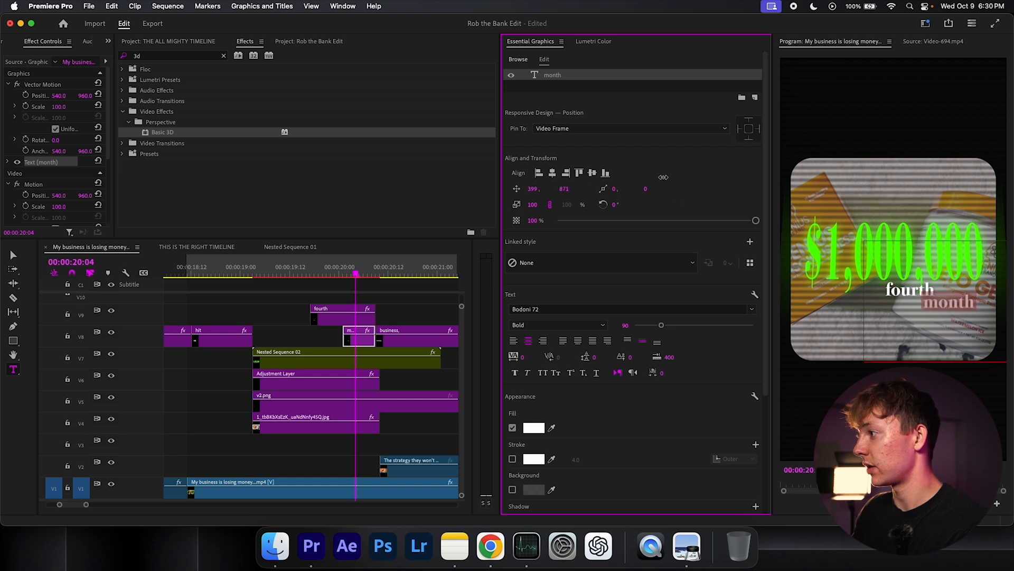
{"action": "left_click", "coordinate": [534, 427]}
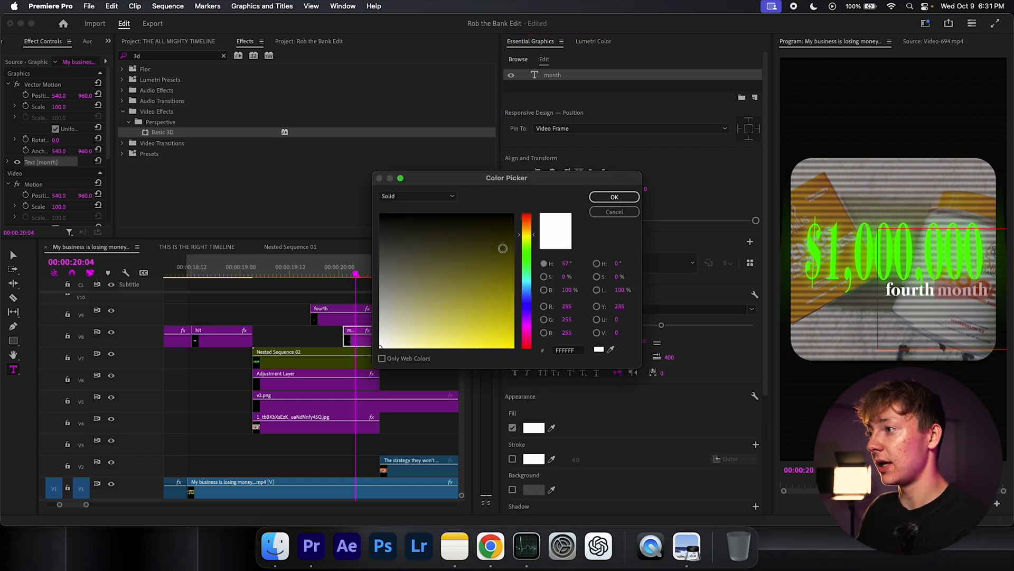
Fill the fourth month caption with yellow FFF600 and search the effects for Crop.
{"action": "left_click", "coordinate": [612, 197]}
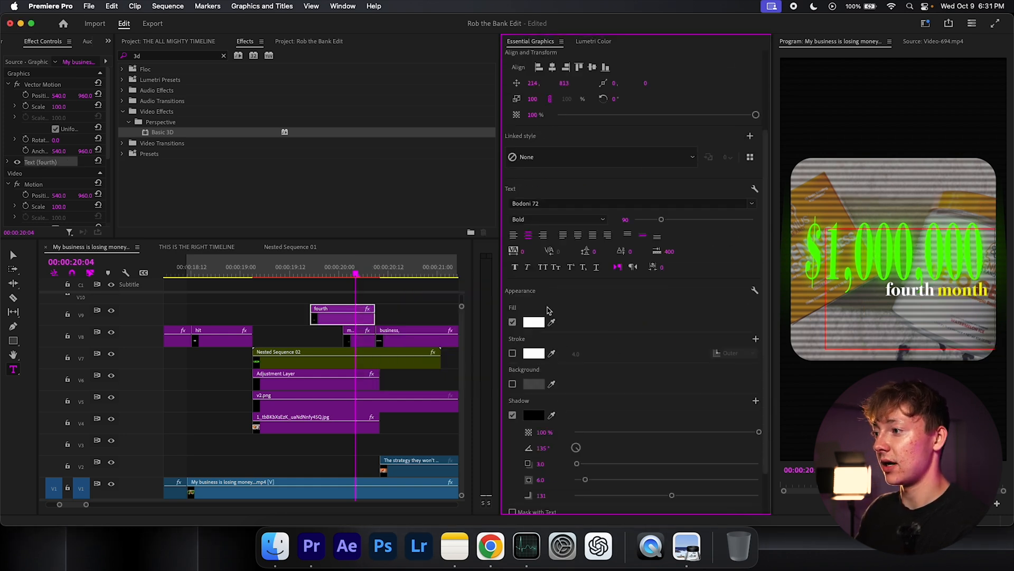
{"action": "left_click", "coordinate": [534, 321]}
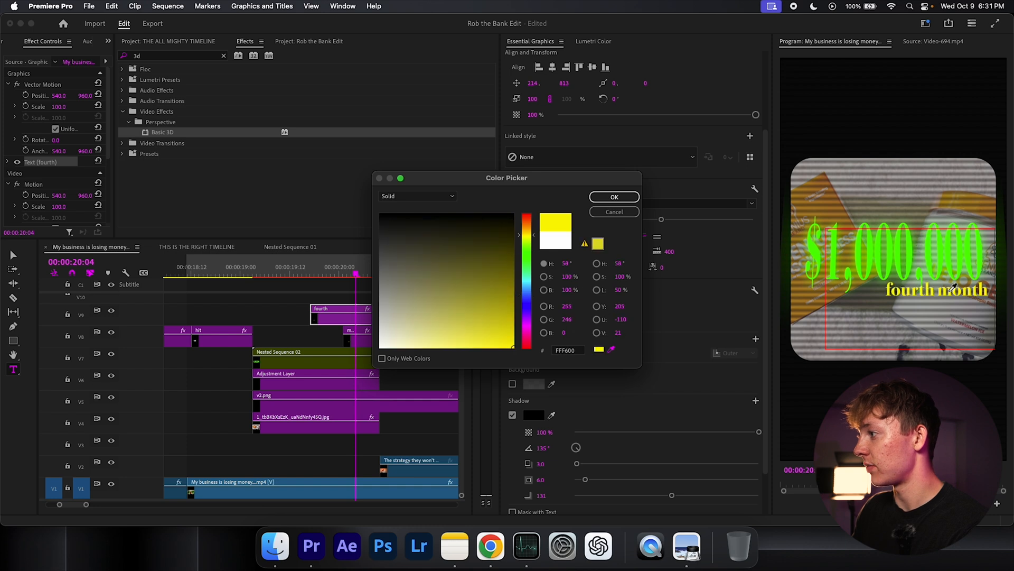
{"action": "left_click", "coordinate": [613, 197]}
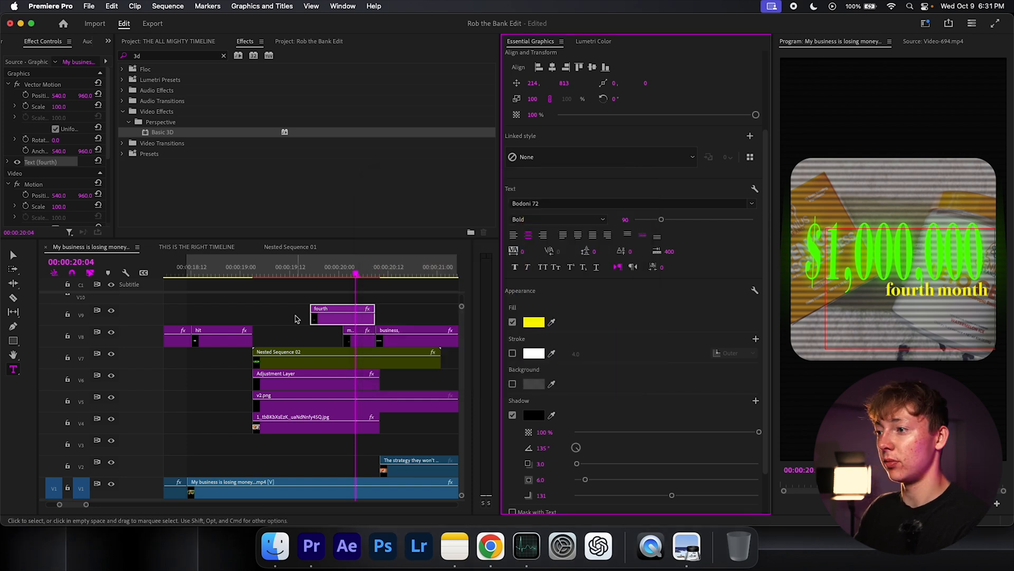
{"action": "left_click", "coordinate": [311, 275]}
{"action": "type", "text": "crop"}
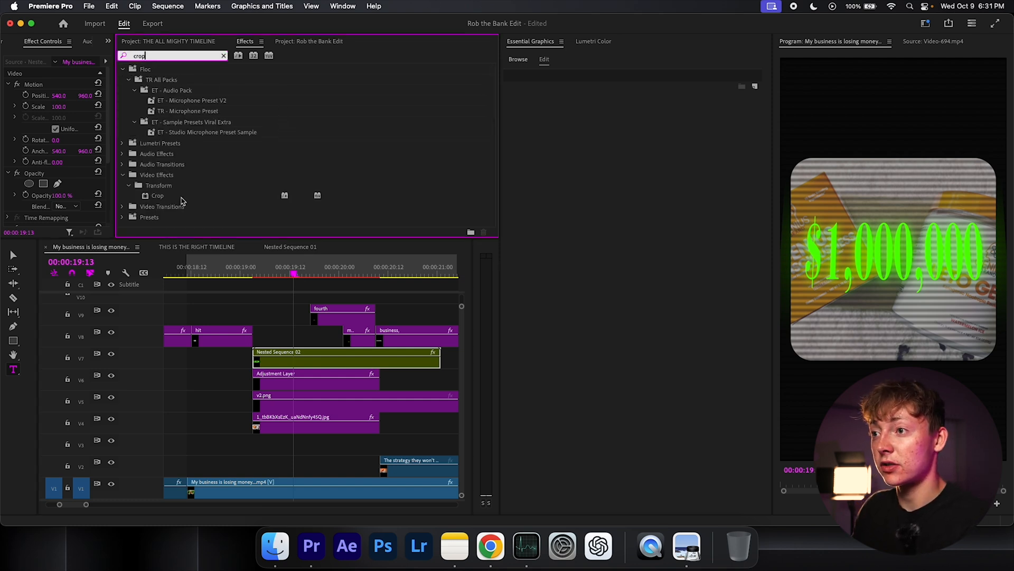
Add Crop to the nested $1,000,000 title and set its Crop Right keyframe to Ease In.
{"action": "left_click", "coordinate": [158, 195]}
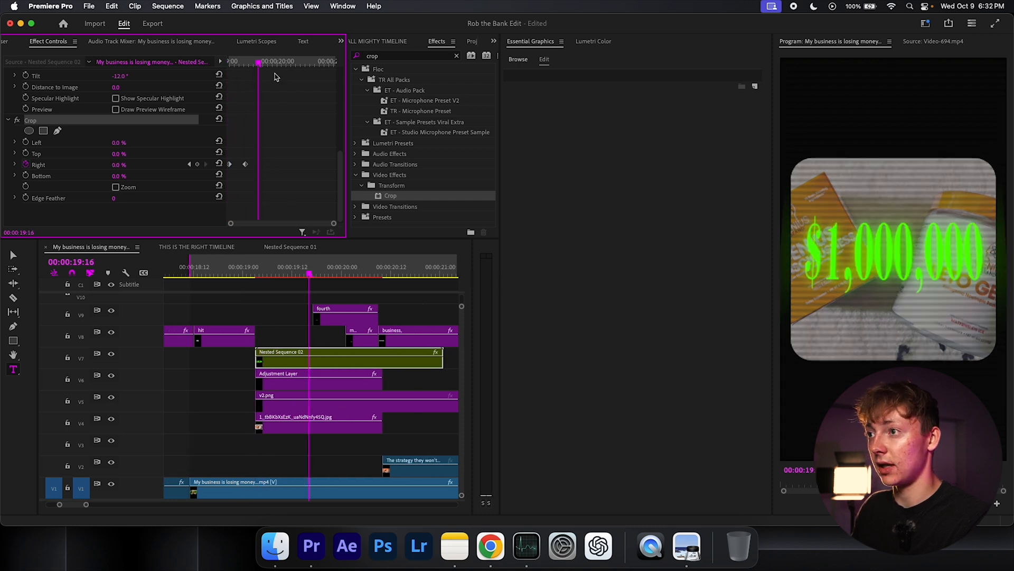
{"action": "right_click", "coordinate": [245, 164]}
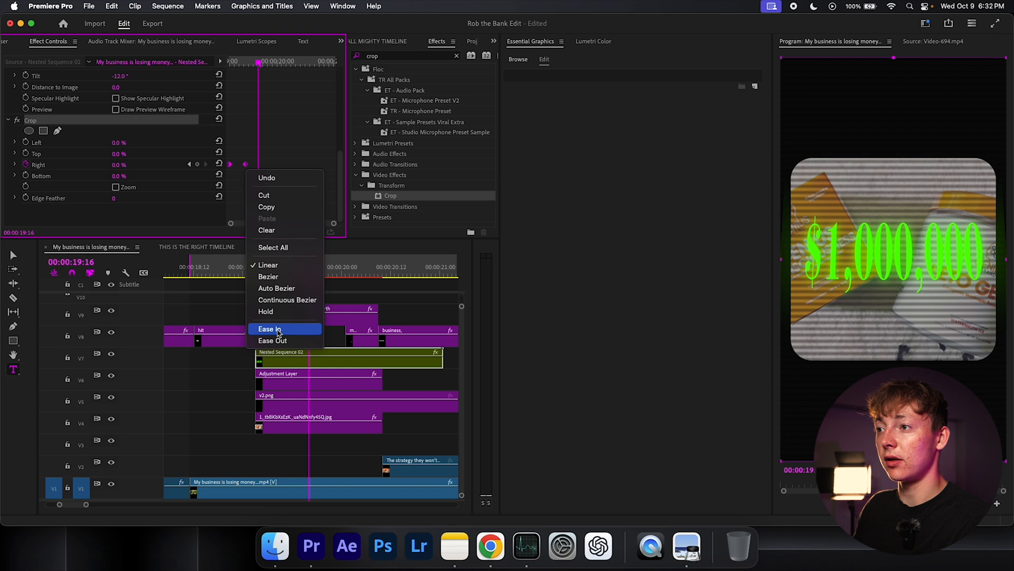
{"action": "left_click", "coordinate": [268, 329]}
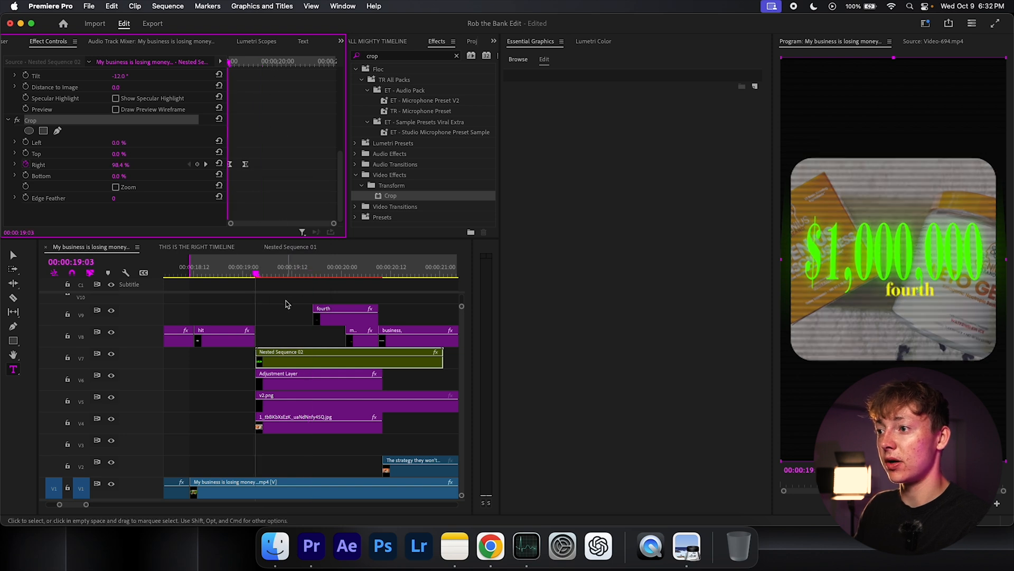
{"action": "left_click", "coordinate": [223, 271]}
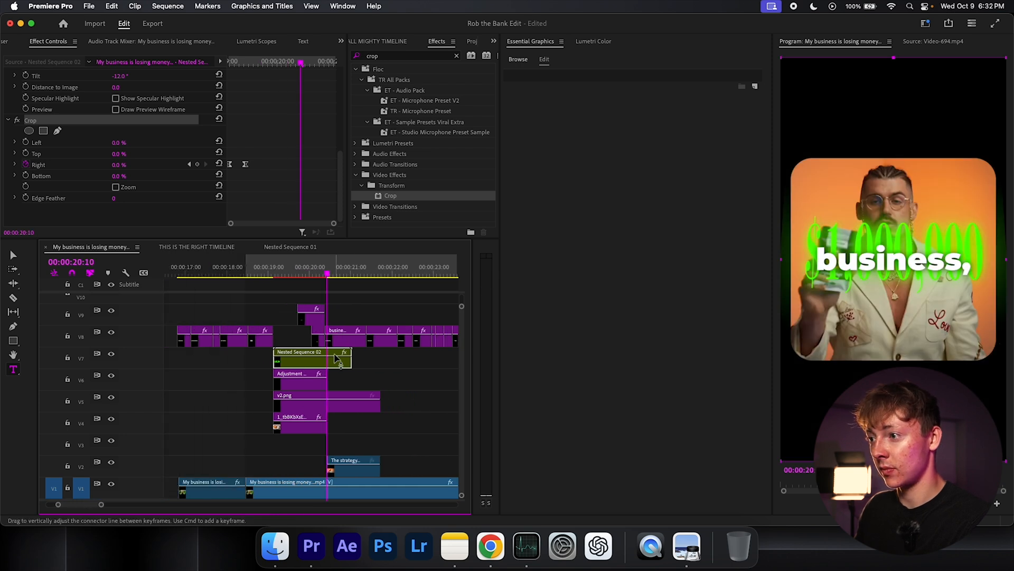
Select the business caption clip and search the effects for 'viral'.
{"action": "left_click", "coordinate": [343, 331]}
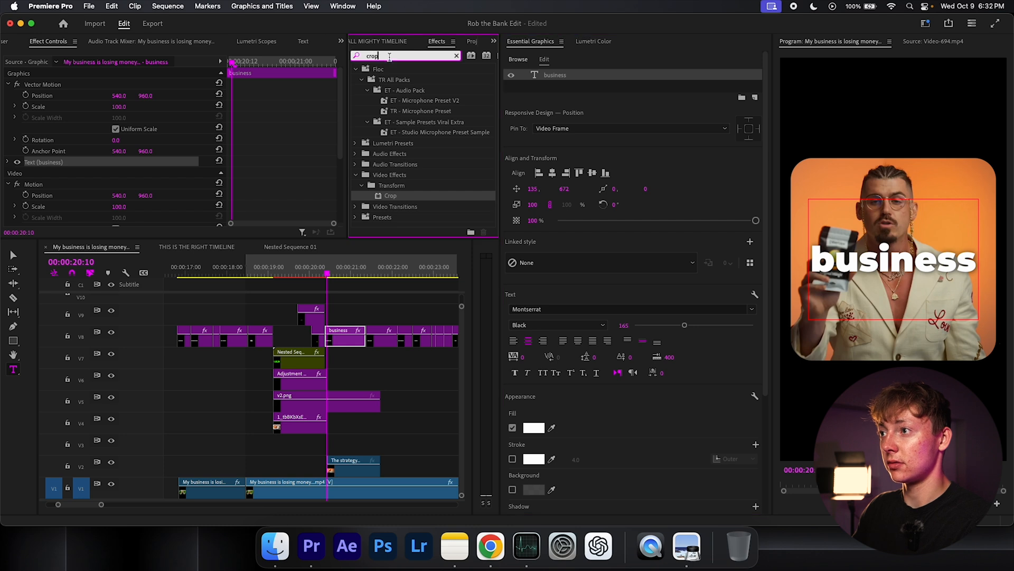
{"action": "type", "text": "viral"}
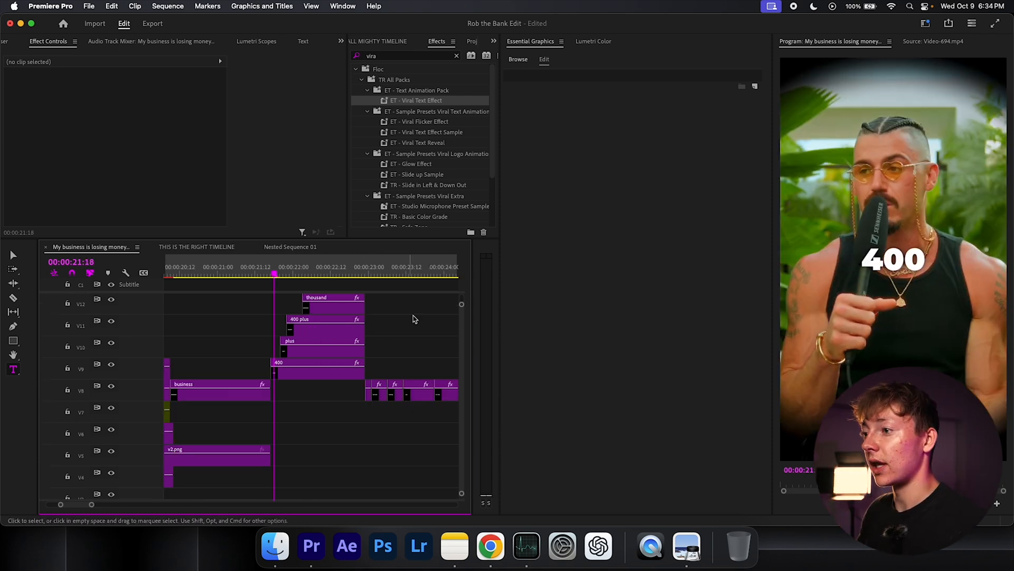
Set the stacked '400 plus thousand' captions to Bodoni 72 Bold with a yellow fill.
{"action": "scroll", "scroll_direction": "down", "scroll_amount": 3}
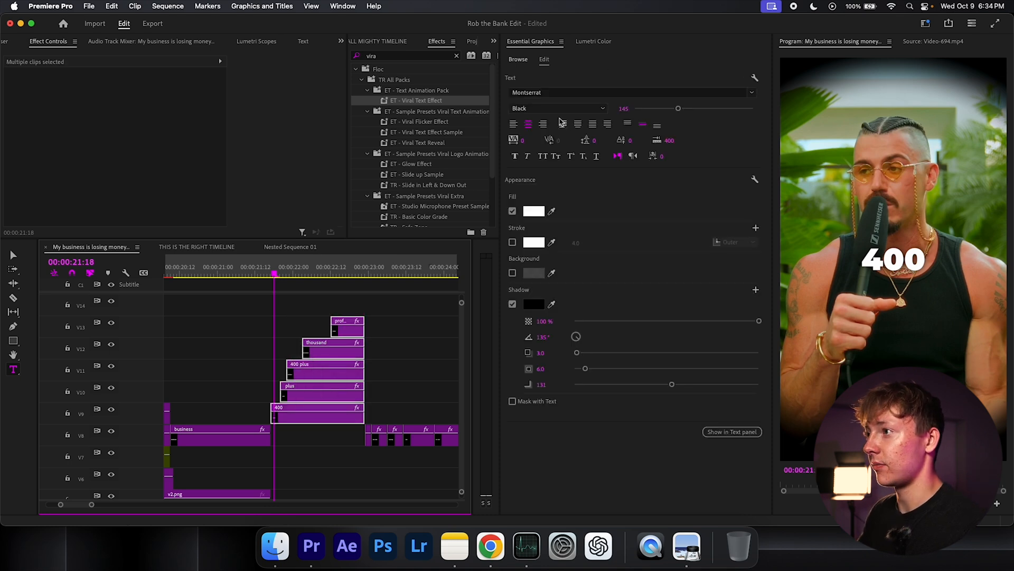
{"action": "left_click", "coordinate": [631, 92]}
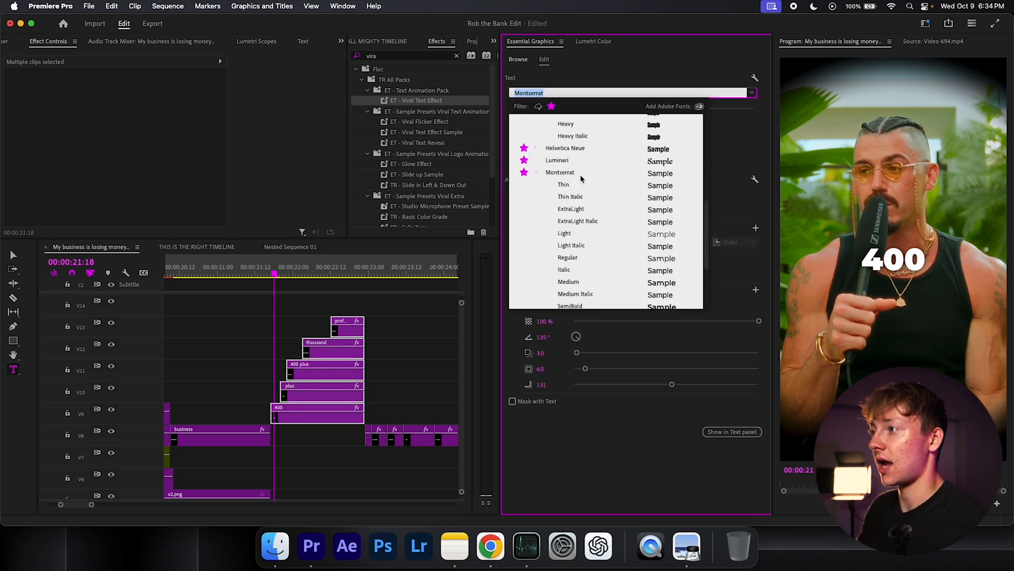
{"action": "scroll", "scroll_direction": "up", "scroll_amount": 3}
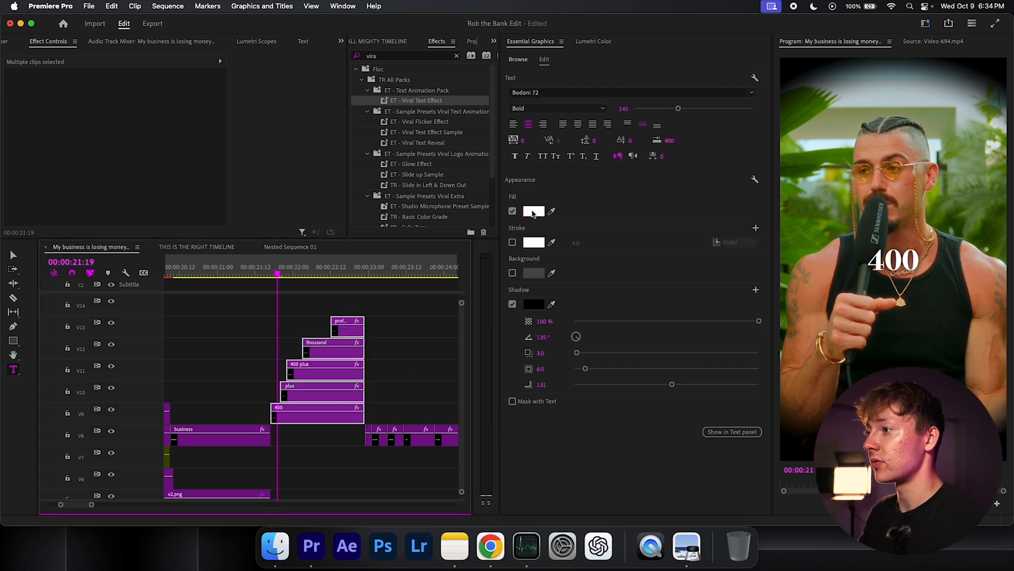
{"action": "left_click", "coordinate": [534, 211]}
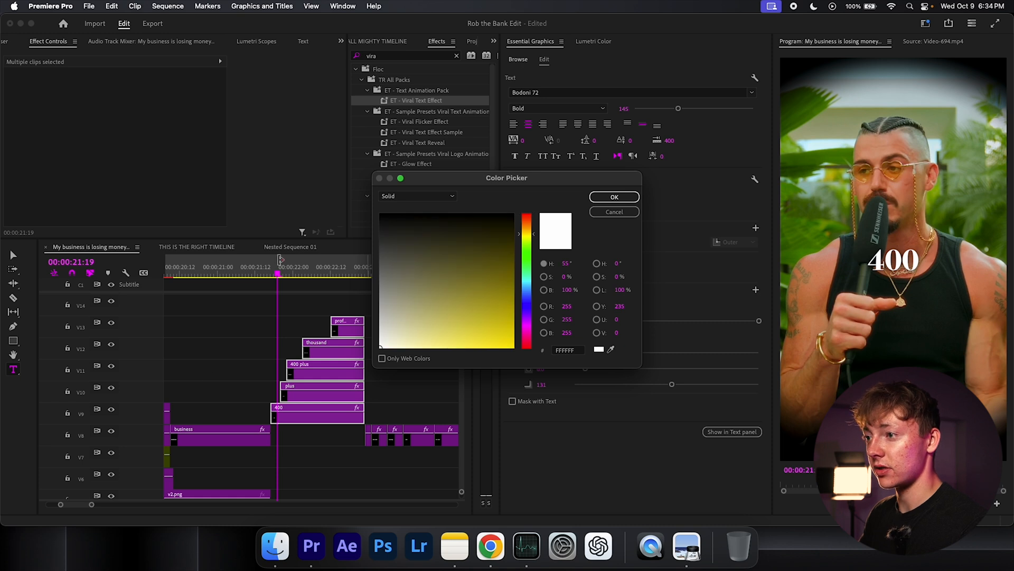
{"action": "left_click", "coordinate": [613, 197]}
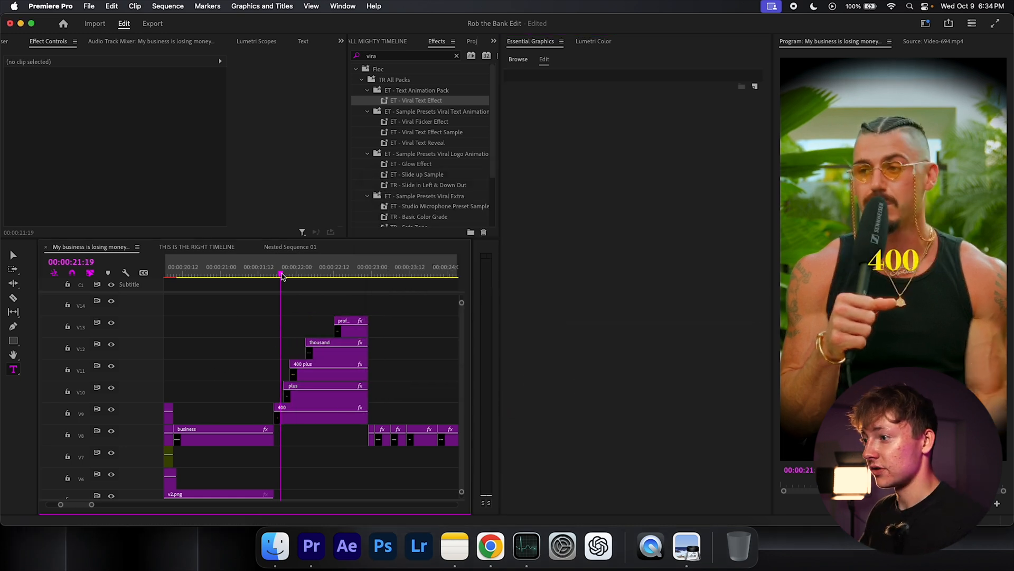
{"action": "left_click", "coordinate": [320, 413]}
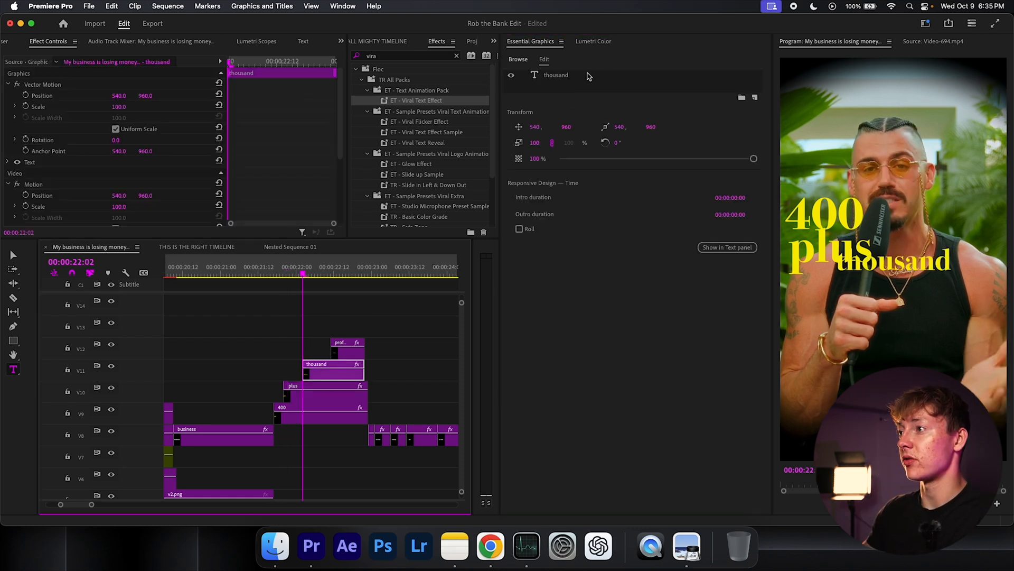
Give 'thousand' a heavy sans-serif yellow font and enlarge the 'profit.' caption.
{"action": "left_click", "coordinate": [633, 309]}
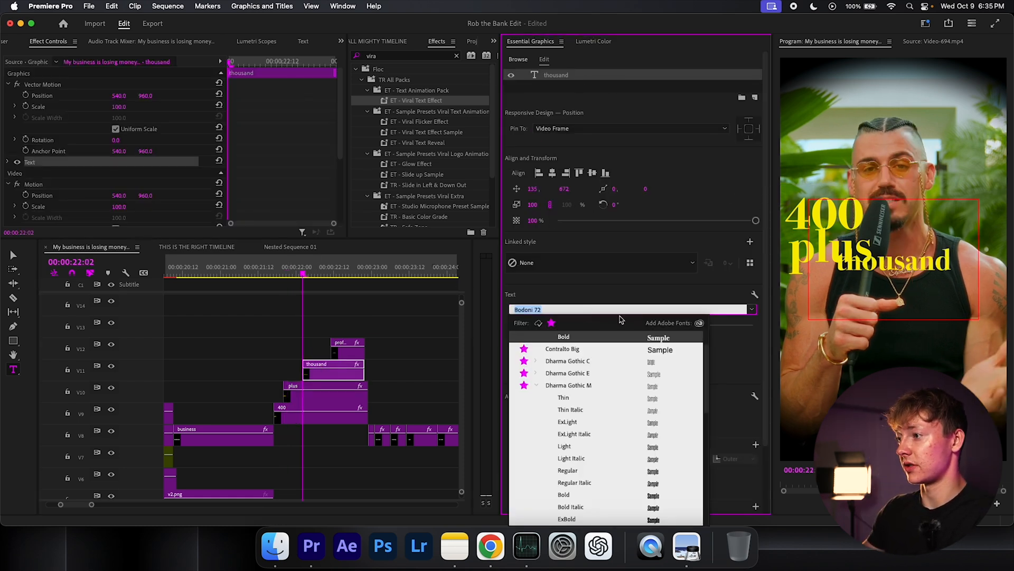
{"action": "scroll", "scroll_direction": "down", "scroll_amount": 3}
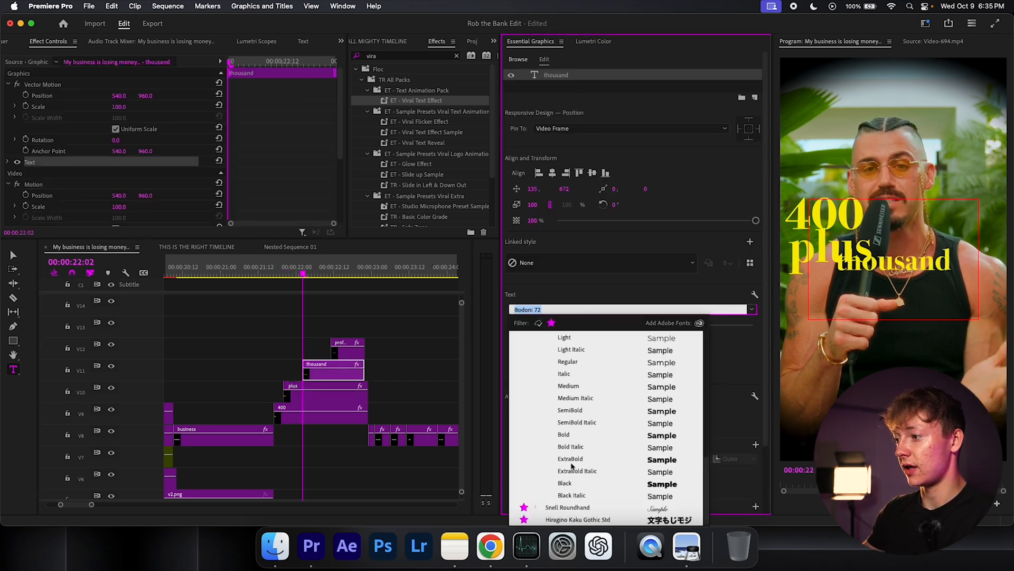
{"action": "left_click", "coordinate": [533, 427]}
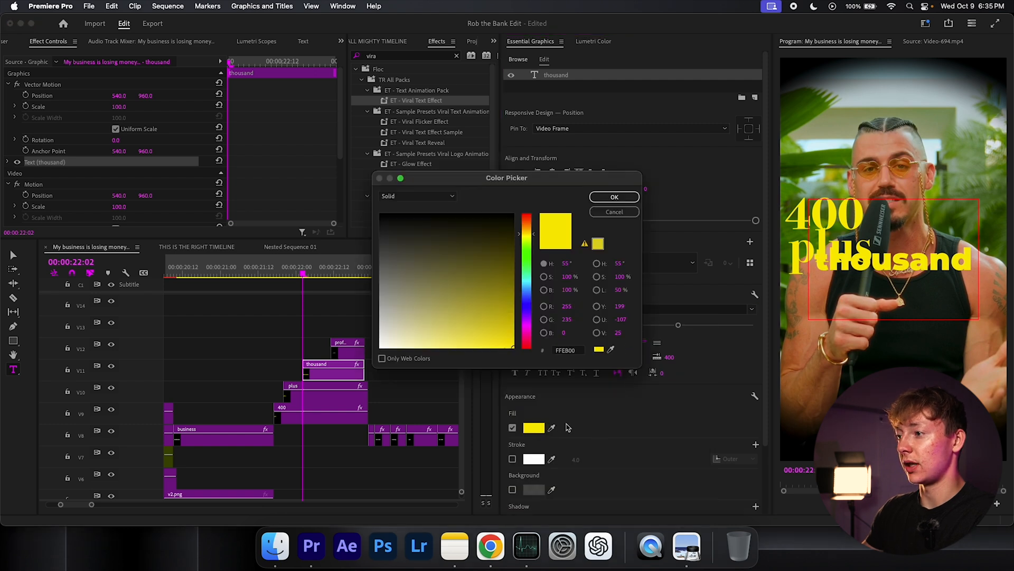
{"action": "left_click", "coordinate": [614, 197]}
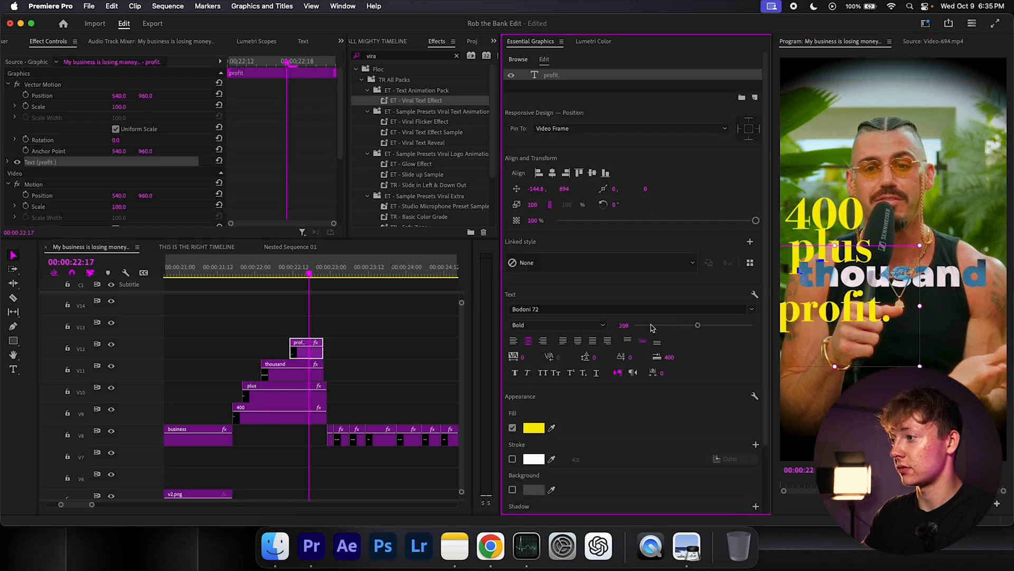
{"action": "left_click", "coordinate": [214, 274]}
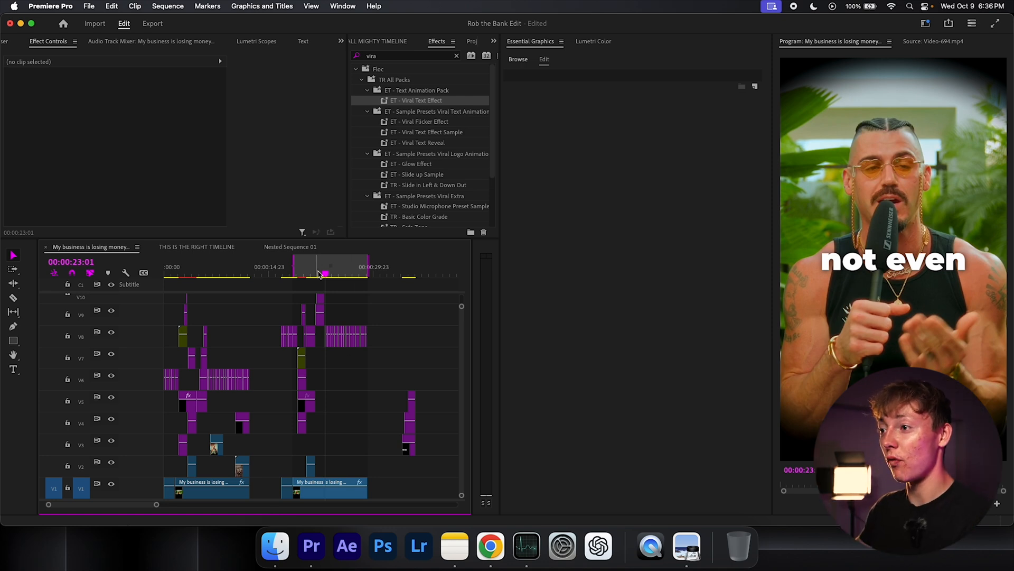
Play back the captions, enlarge the 'super' and 'viral.' clips, and open THIS IS THE RIGHT TIMELINE.
{"action": "left_click", "coordinate": [194, 275]}
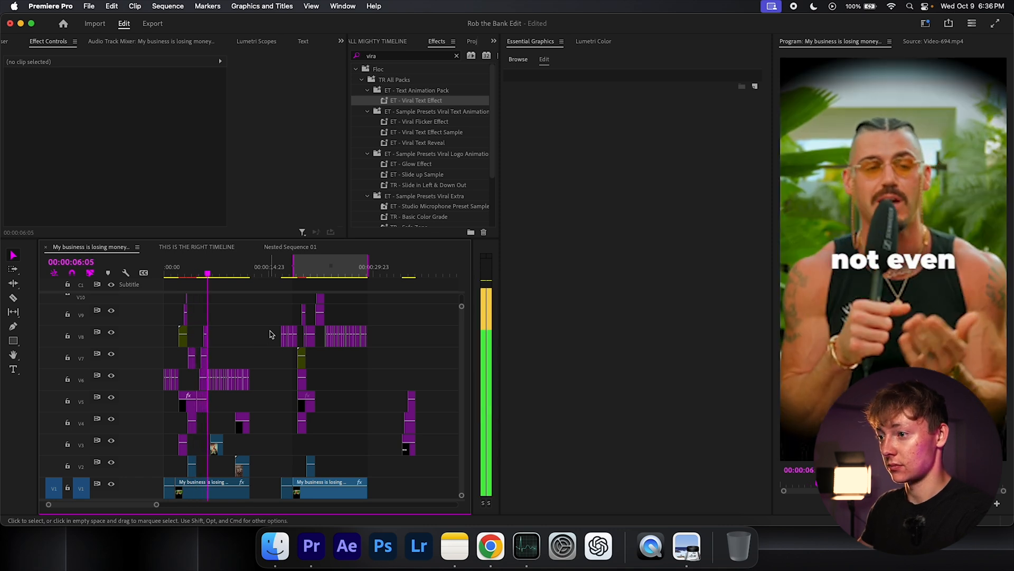
{"action": "key", "text": "space"}
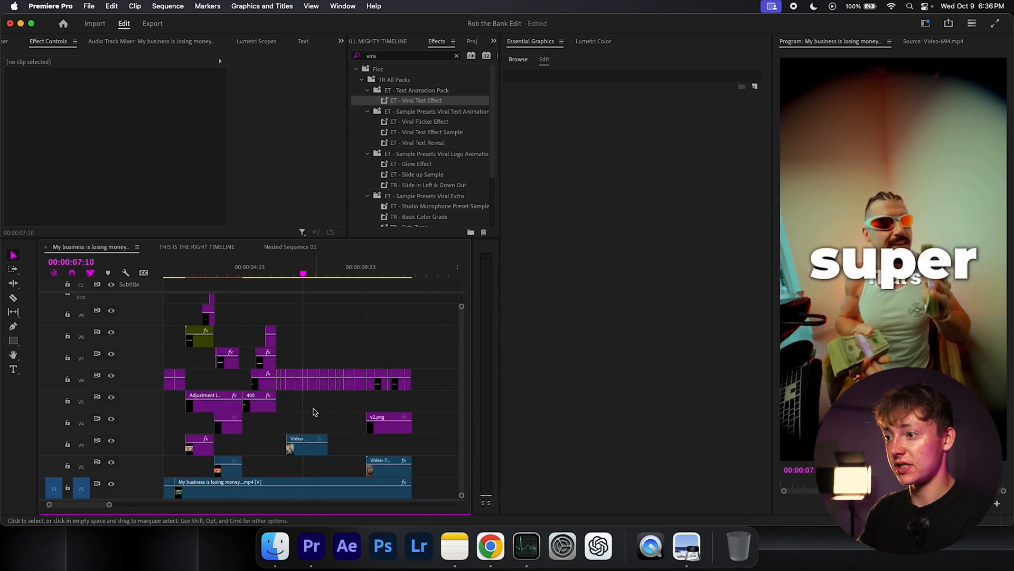
{"action": "left_click", "coordinate": [304, 380]}
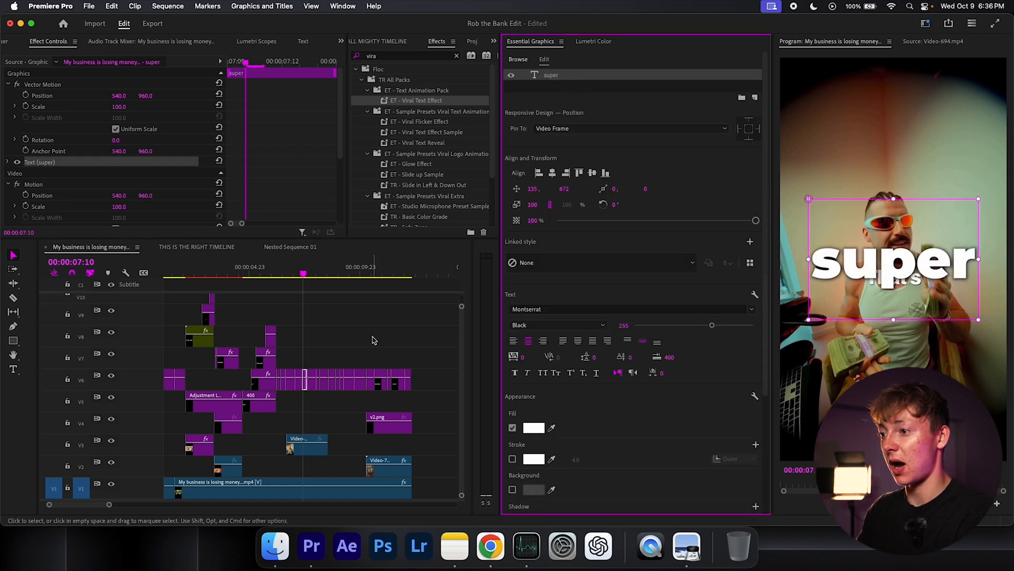
{"action": "left_click", "coordinate": [280, 276]}
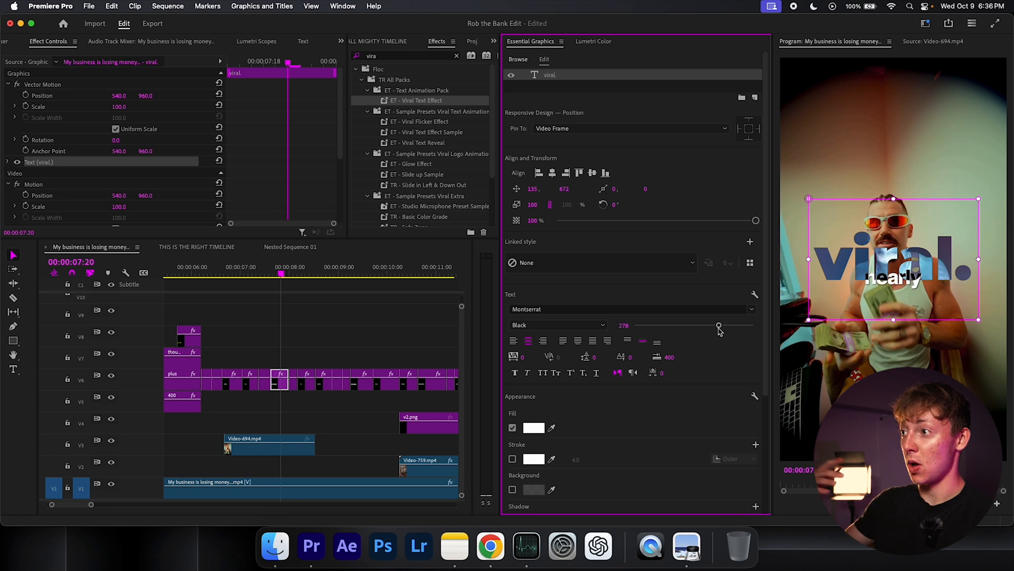
{"action": "mouse_move", "coordinate": [706, 330]}
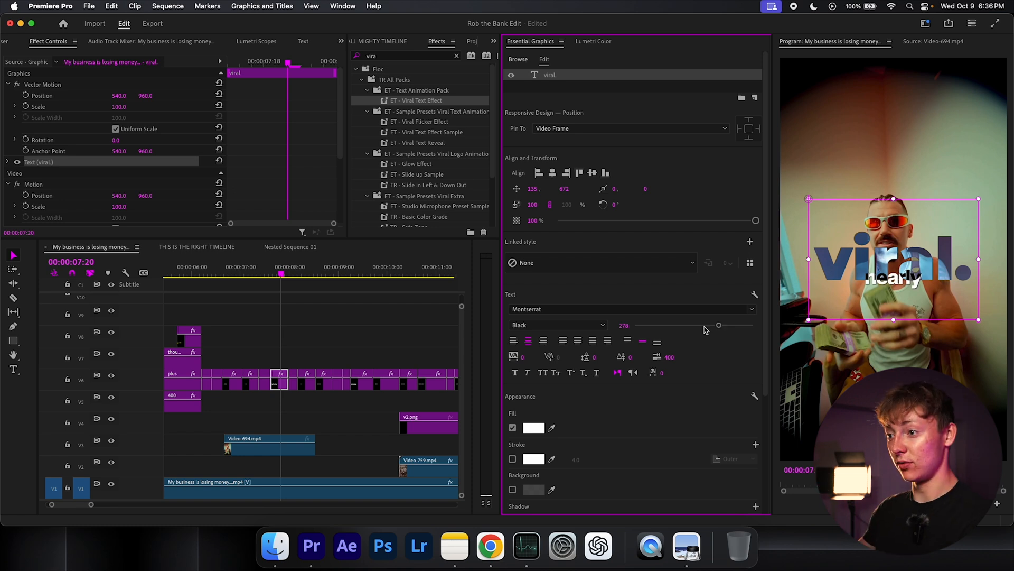
{"action": "left_click", "coordinate": [256, 275]}
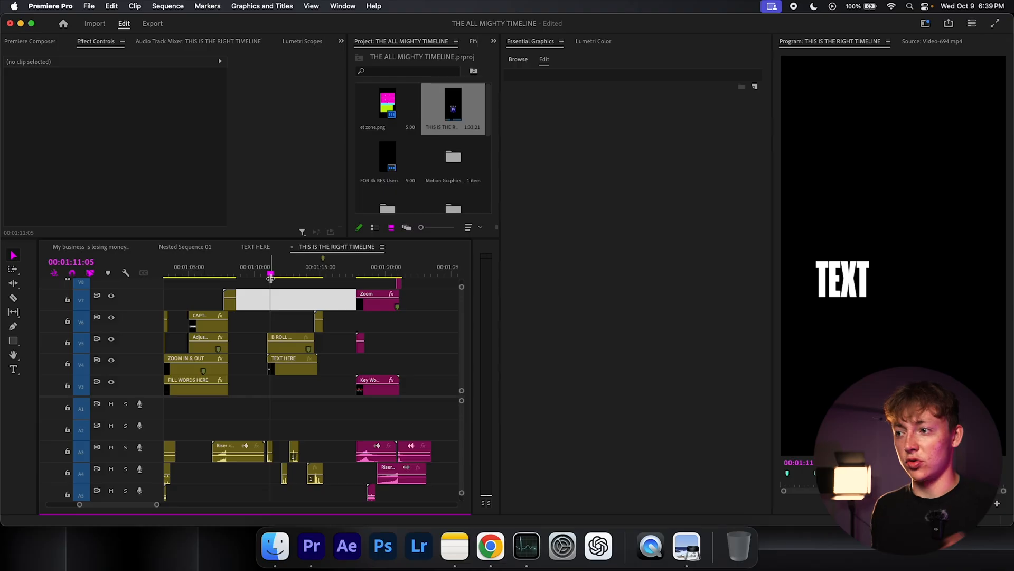
Copy the template's stacked TEXT title and paste it into the main edit as PORTFOLIO INVESTMENTS WE.
{"action": "left_click", "coordinate": [227, 266]}
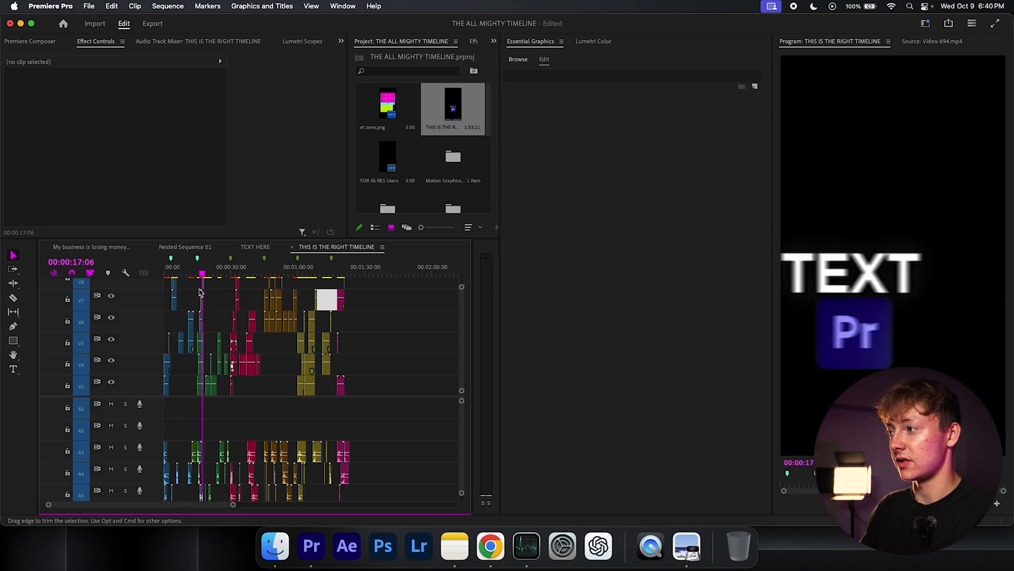
{"action": "left_click", "coordinate": [246, 274]}
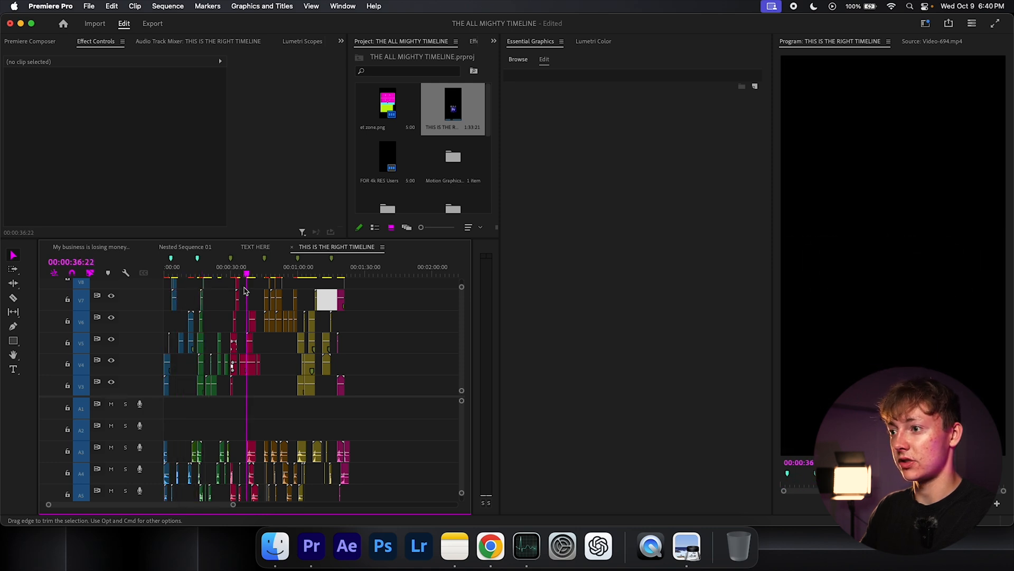
{"action": "left_click", "coordinate": [296, 267]}
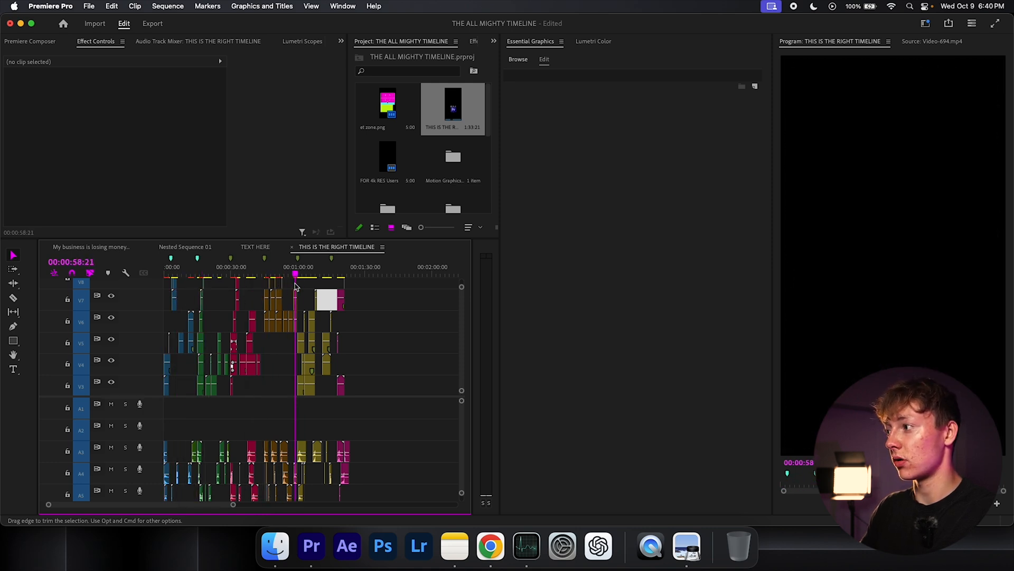
{"action": "left_click", "coordinate": [325, 275]}
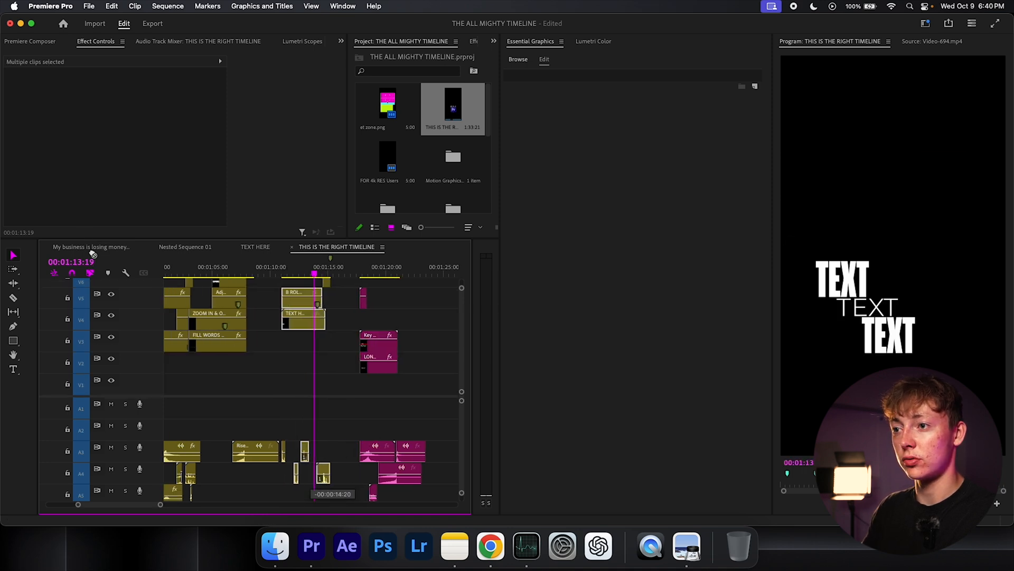
{"action": "left_click", "coordinate": [90, 247]}
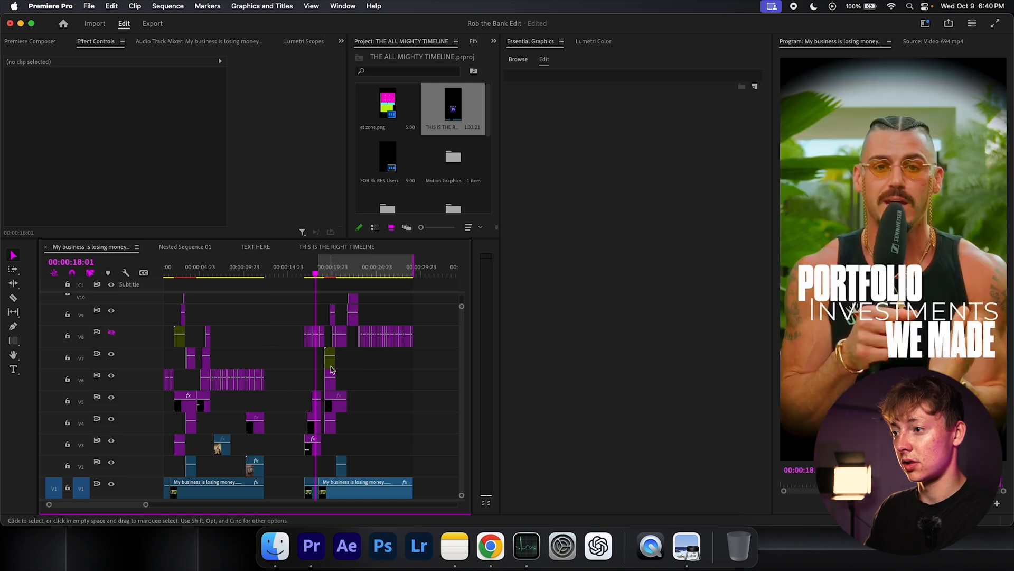
{"action": "left_click", "coordinate": [241, 274]}
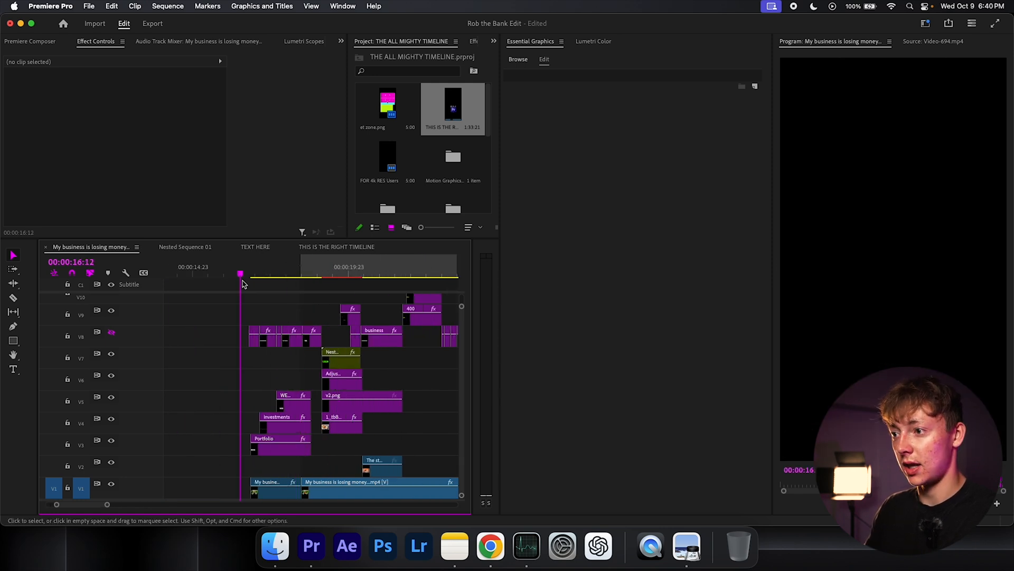